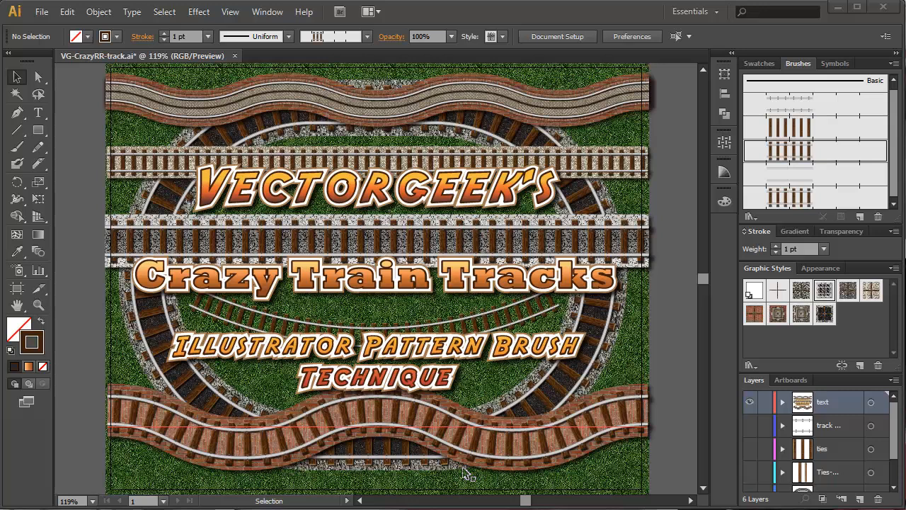
mouse_move(528, 467)
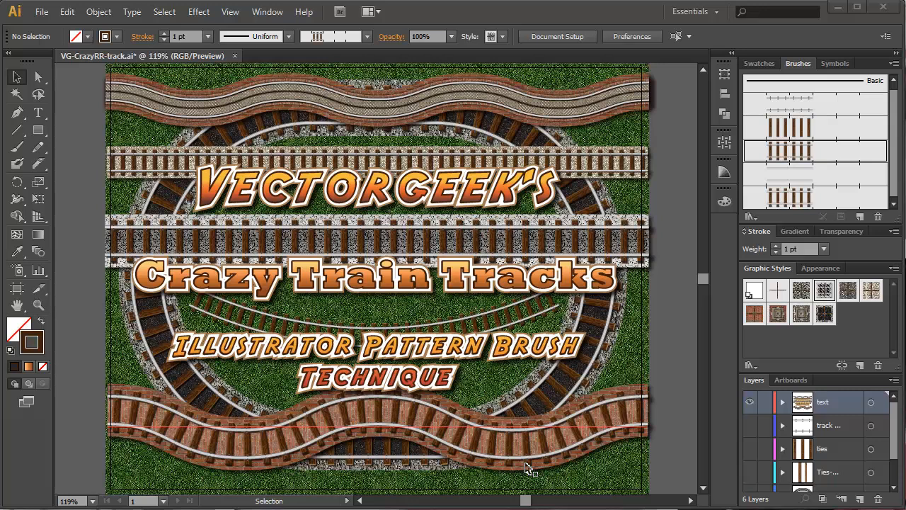
mouse_move(438, 441)
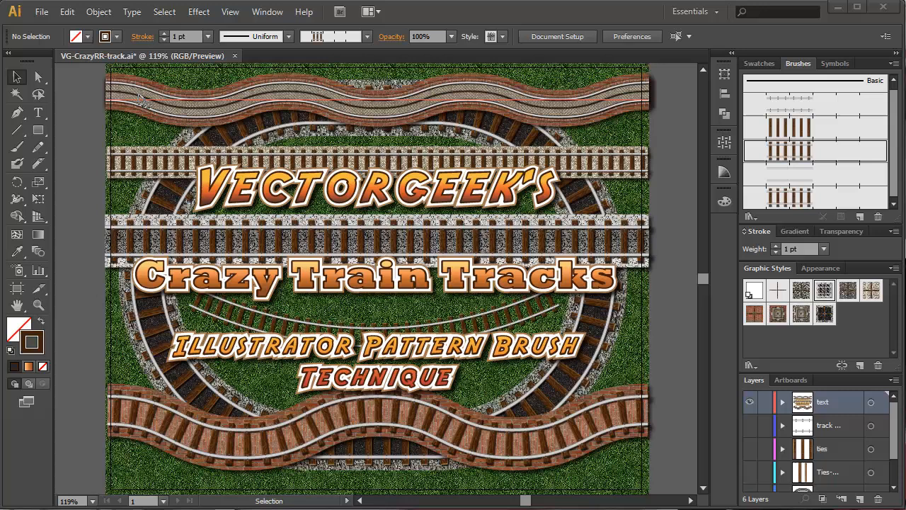
mouse_move(51, 174)
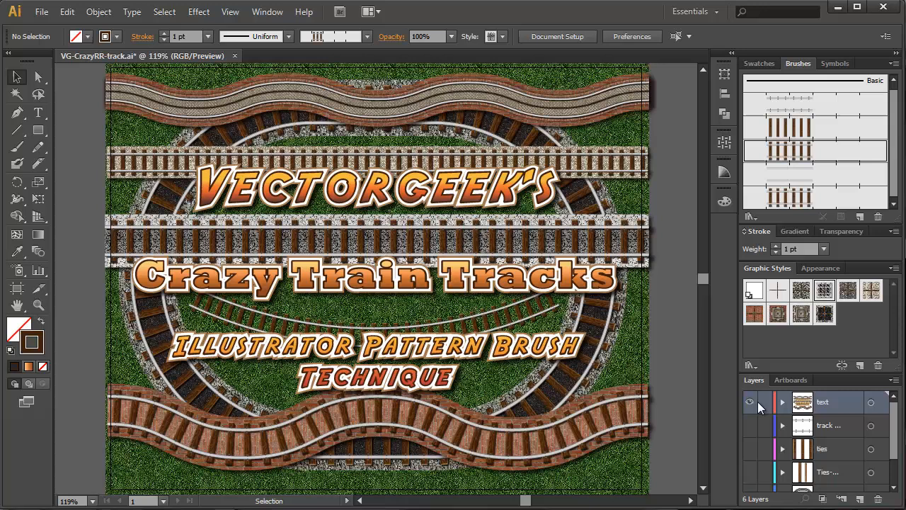
Step: Hide the title text and reveal the track path's stacked rail, asphalt and gravel strokes
click(749, 402)
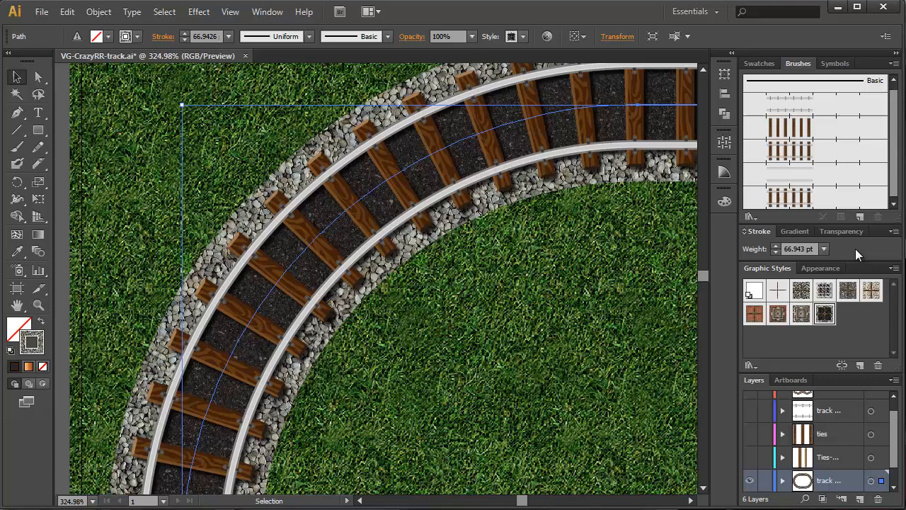
click(821, 267)
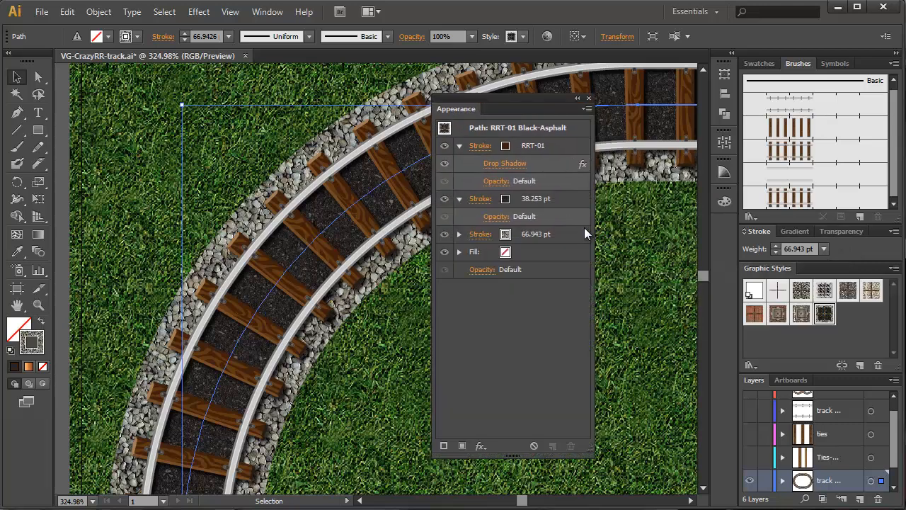
mouse_move(480, 235)
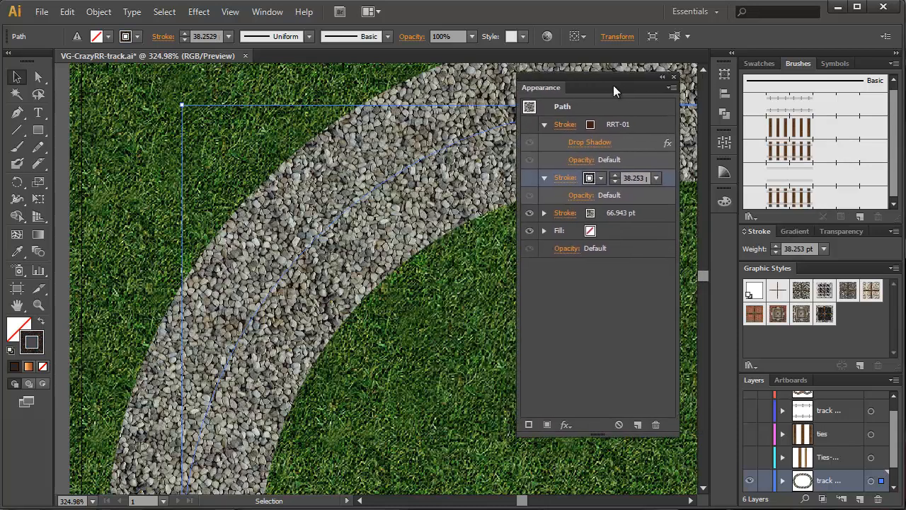
Step: Move the Appearance list aside and turn the rail and asphalt strokes back on
drag(613, 90, 602, 90)
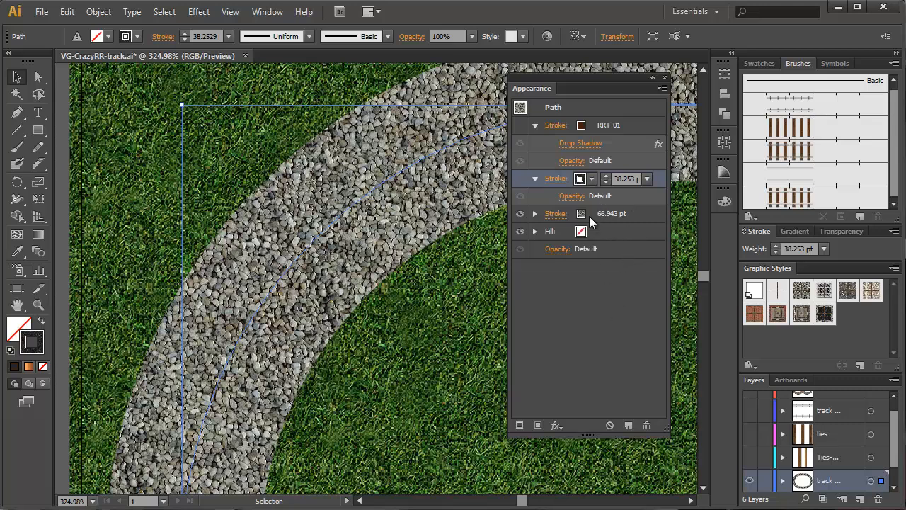
mouse_move(599, 227)
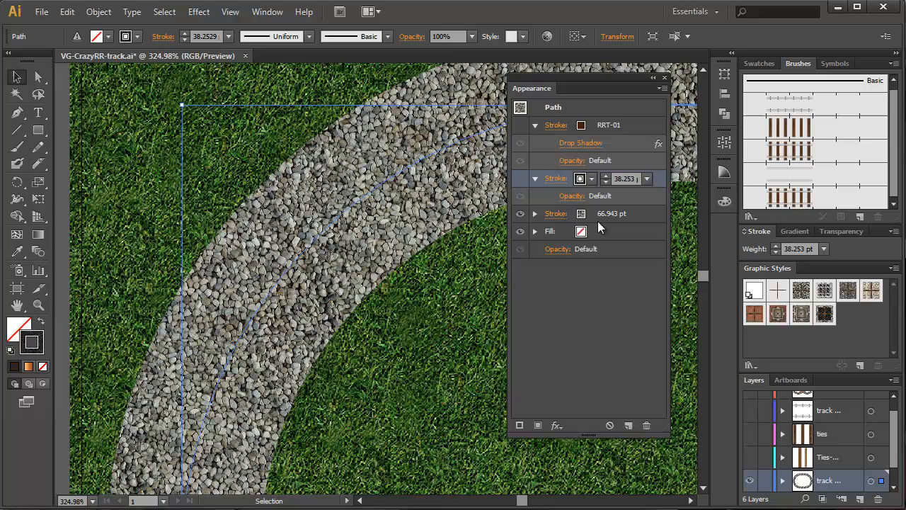
click(759, 63)
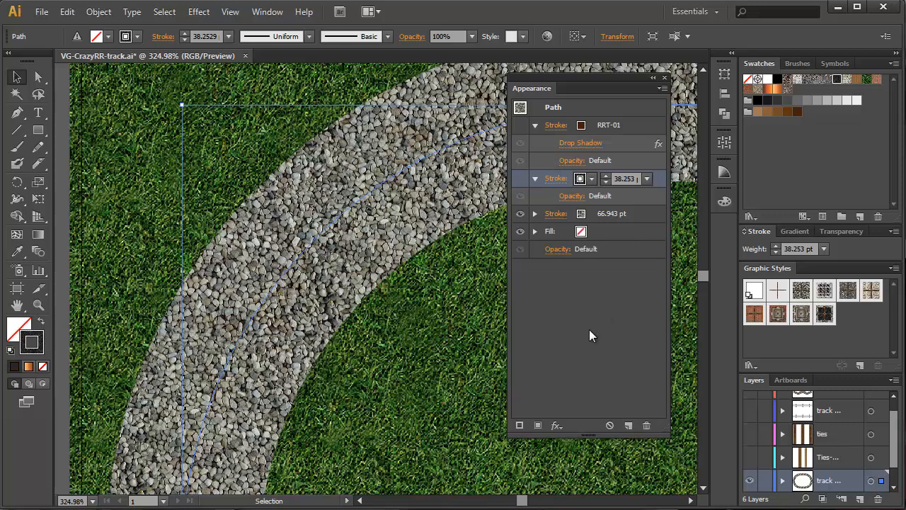
mouse_move(572, 231)
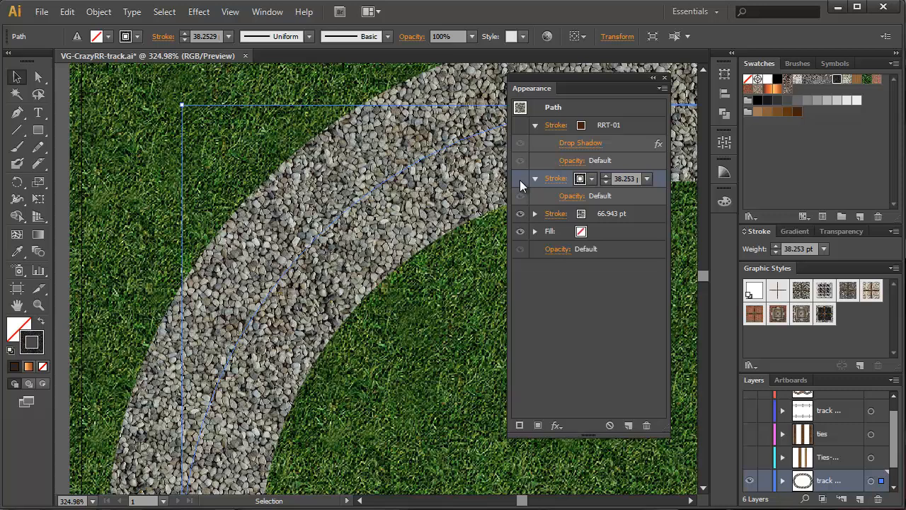
click(520, 178)
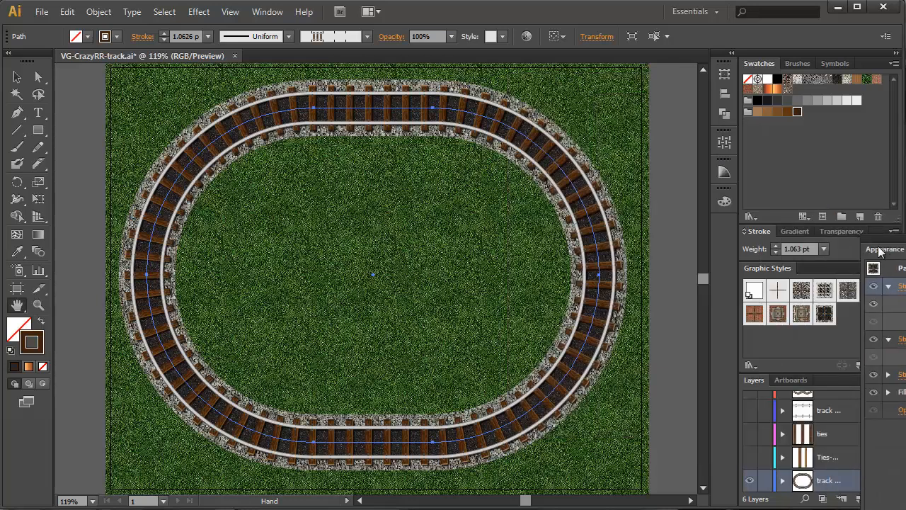
Step: Dock the Appearance panel to clear the view for the tie planks
click(822, 268)
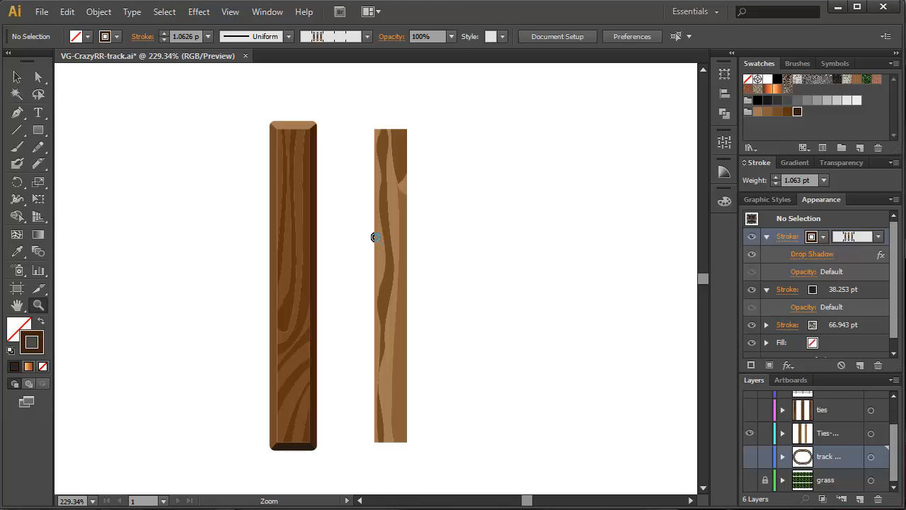
mouse_move(38, 165)
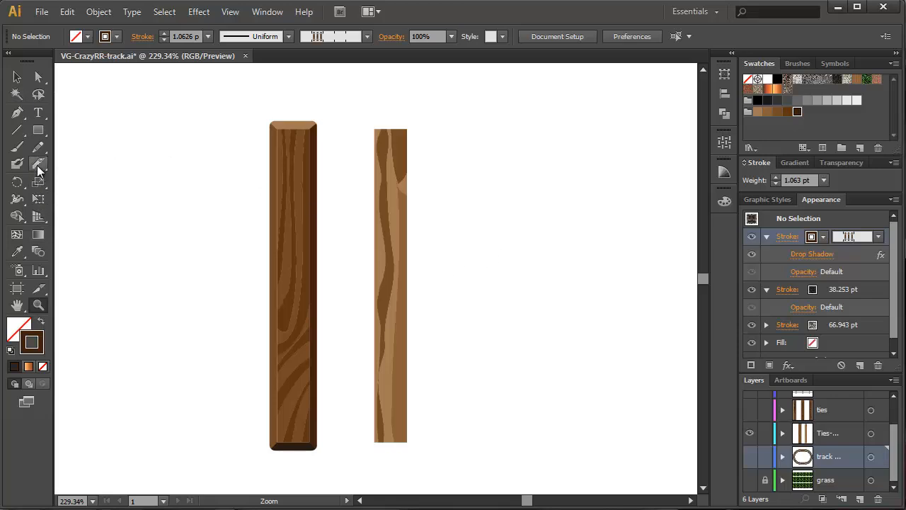
Step: Choose the Knife tool from the Eraser flyout of cutting tools
click(18, 164)
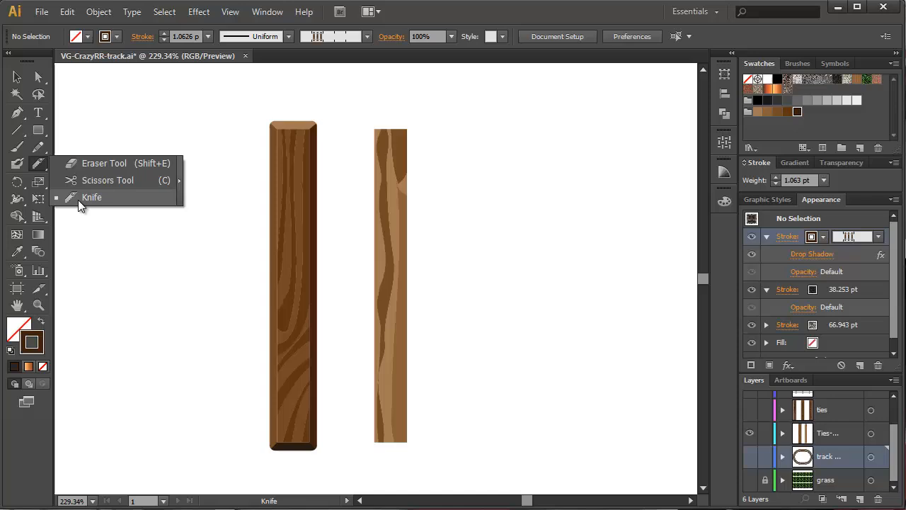
mouse_move(423, 129)
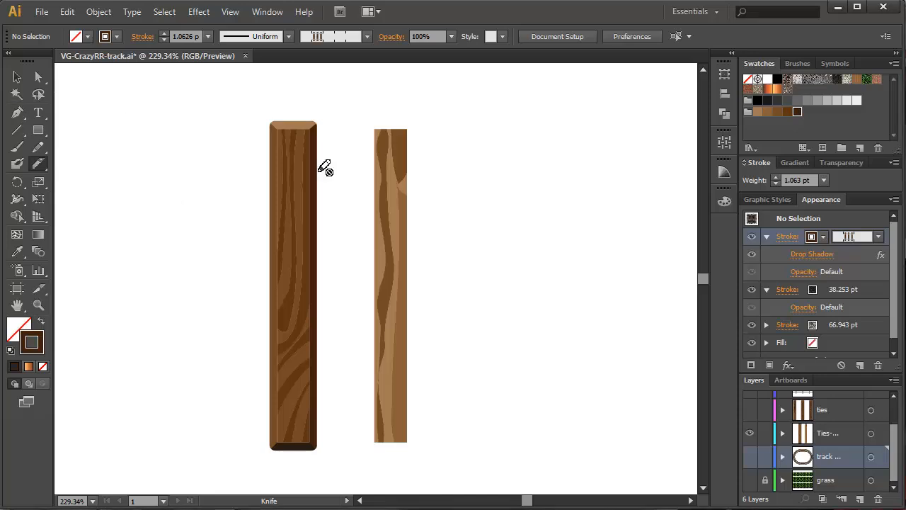
mouse_move(283, 145)
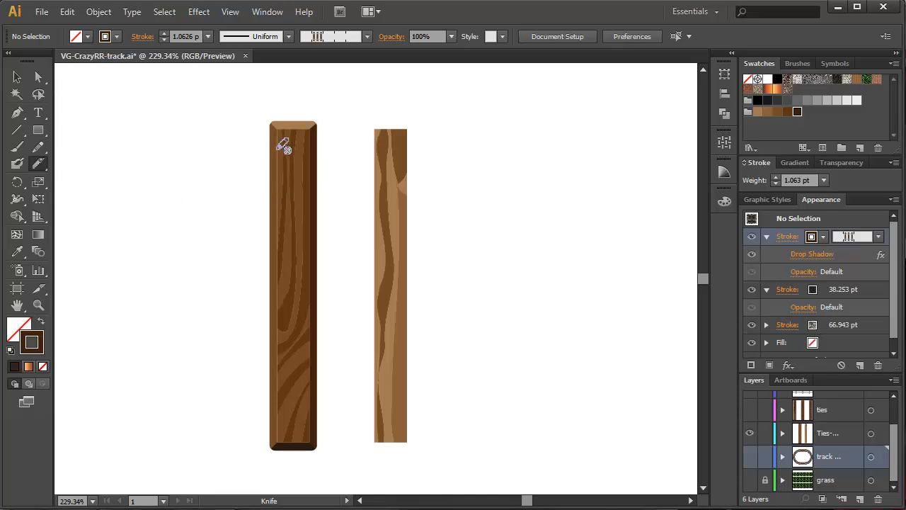
mouse_move(310, 114)
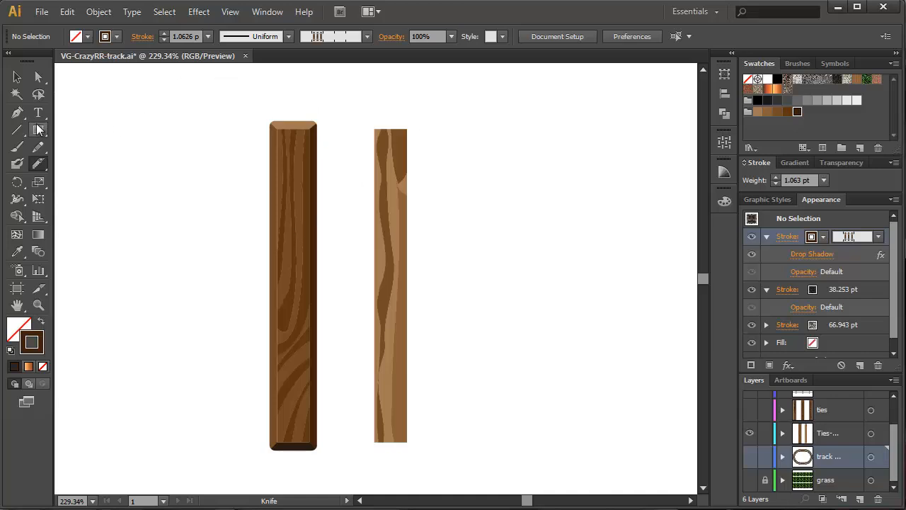
mouse_move(401, 425)
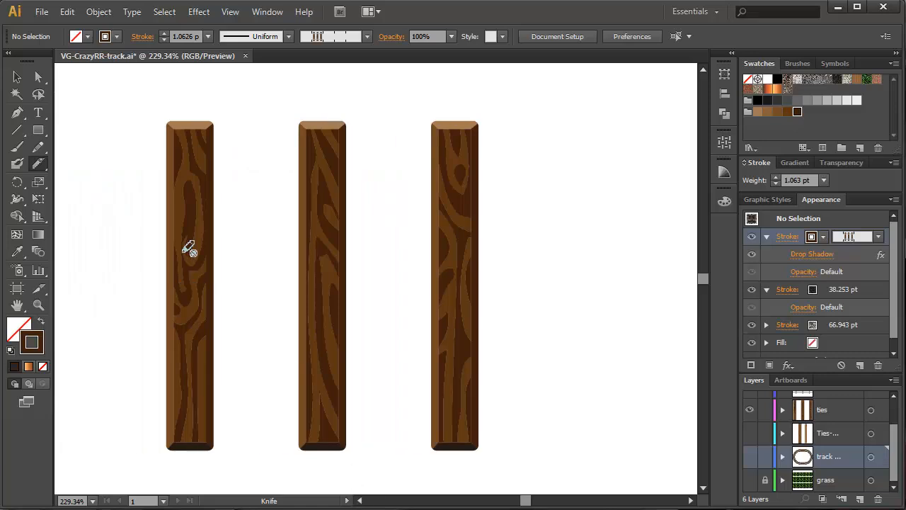
mouse_move(618, 358)
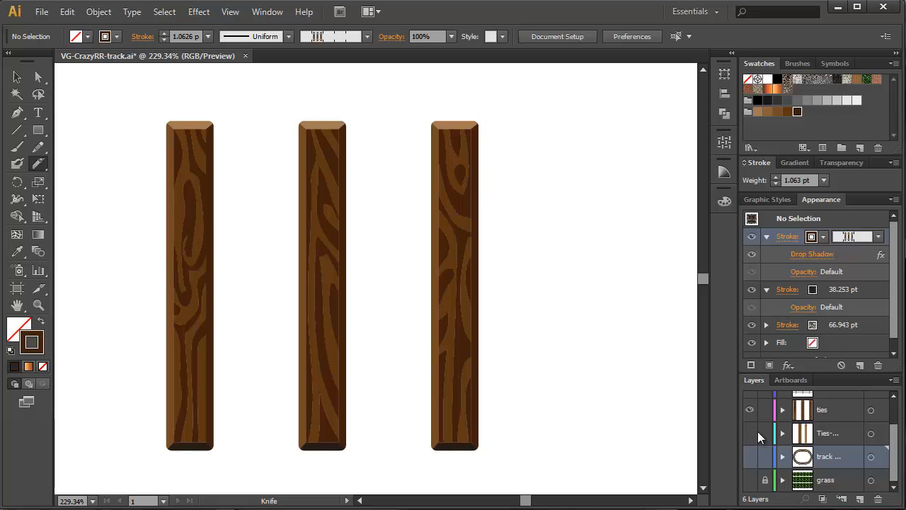
Step: Lock the ties layer and show the two steel rails across the three ties
scroll(up, 3)
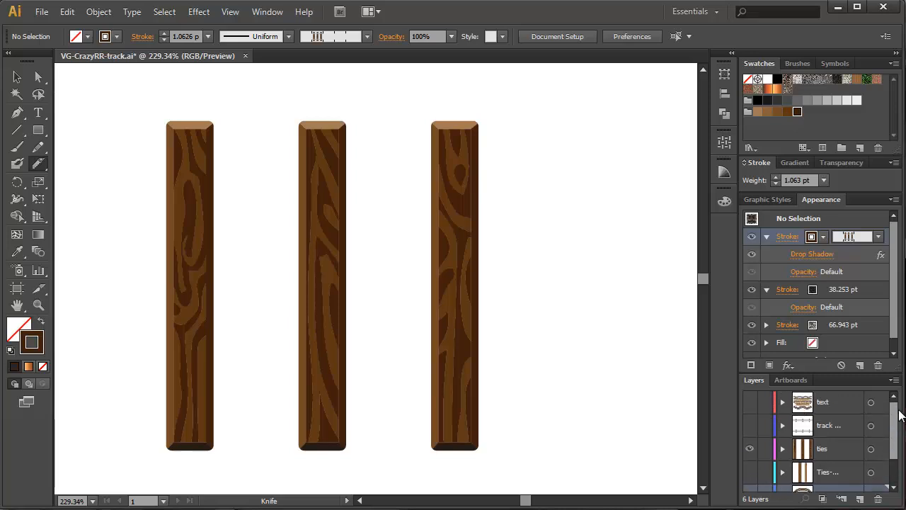
click(751, 425)
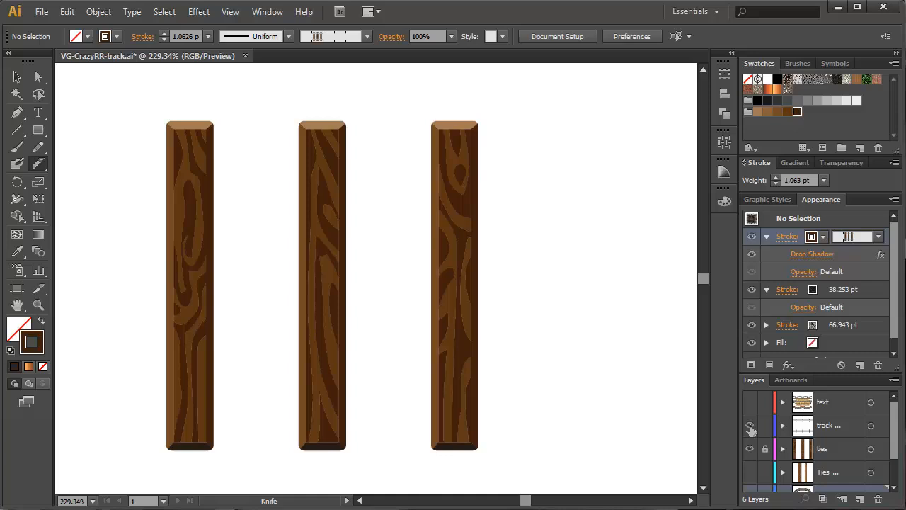
click(750, 425)
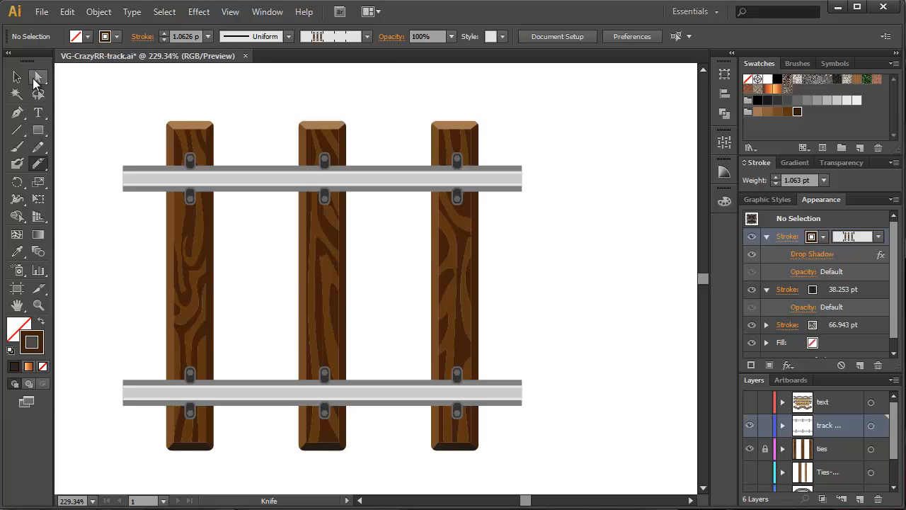
Step: Inspect the upper rail's 6, 9 and 16 pt grey strokes, recolour the top one, then deselect
click(38, 78)
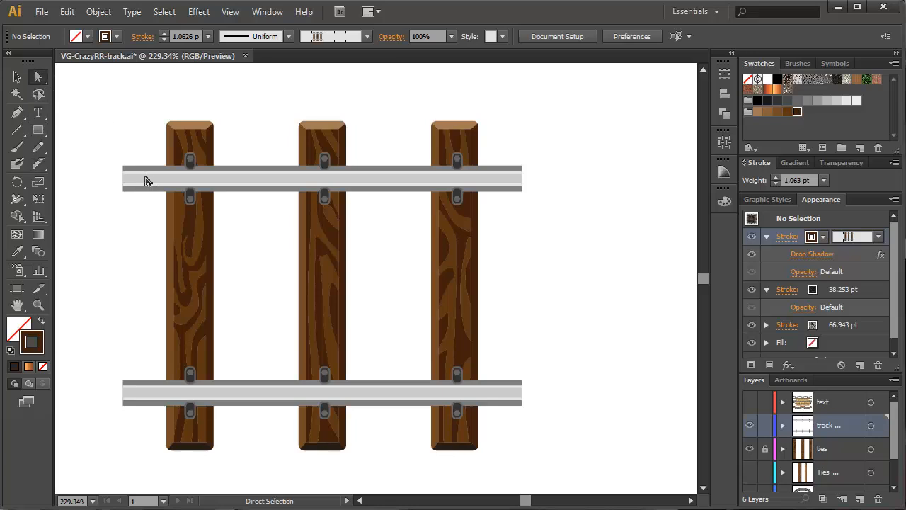
click(149, 179)
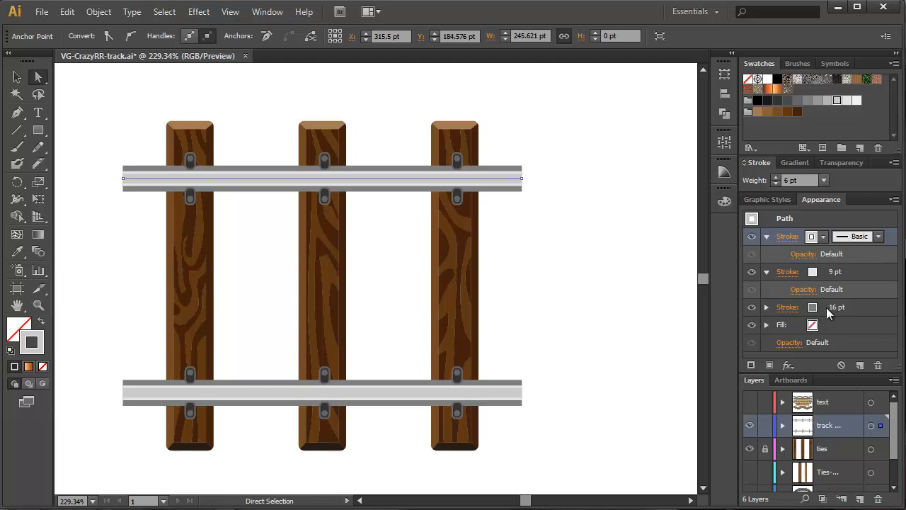
mouse_move(848, 313)
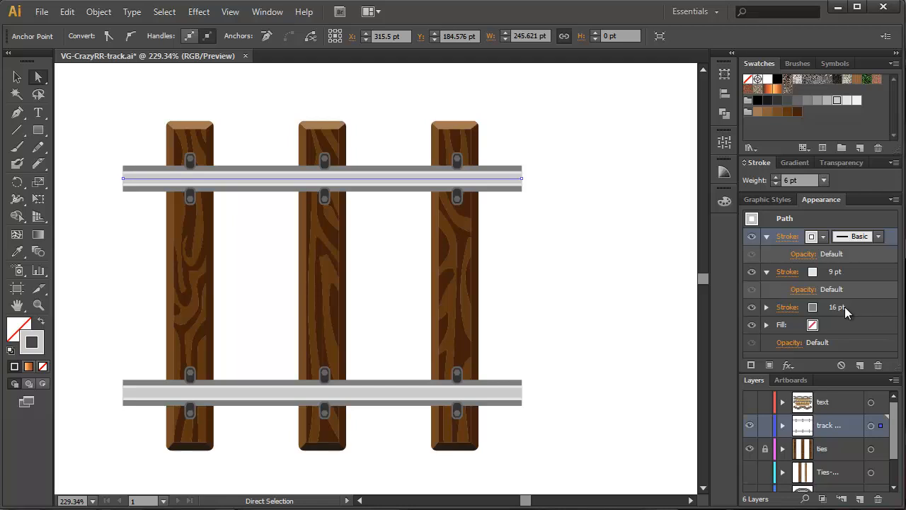
mouse_move(827, 315)
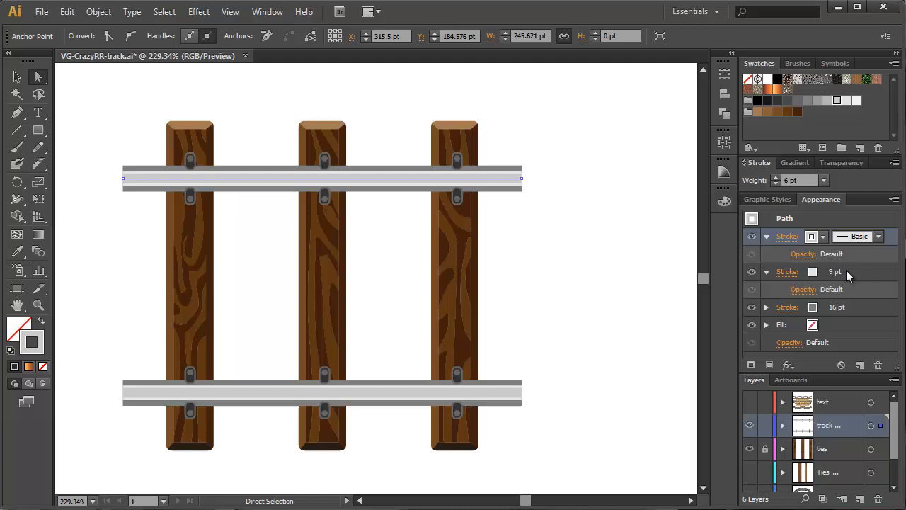
mouse_move(857, 236)
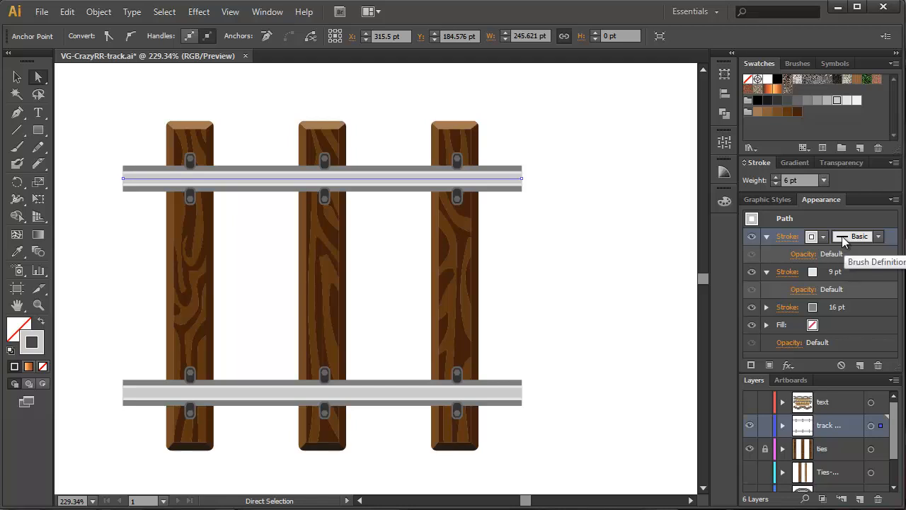
mouse_move(822, 241)
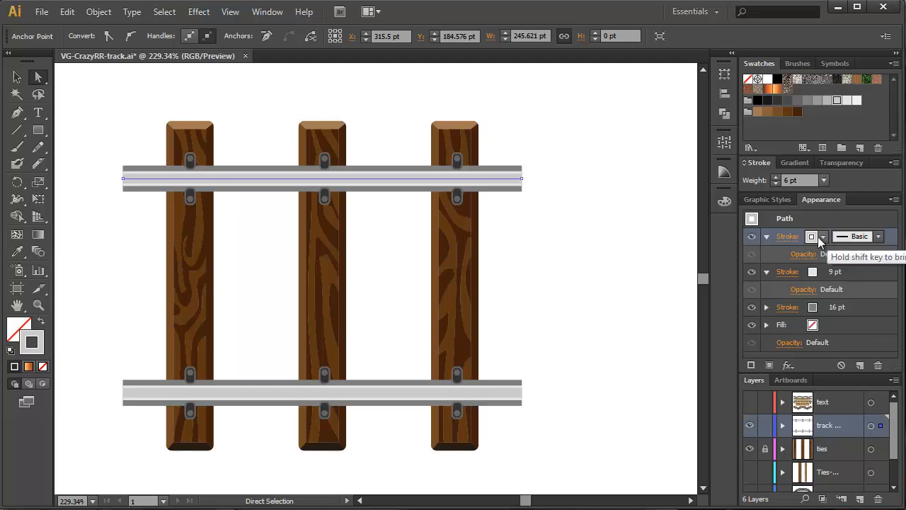
click(824, 237)
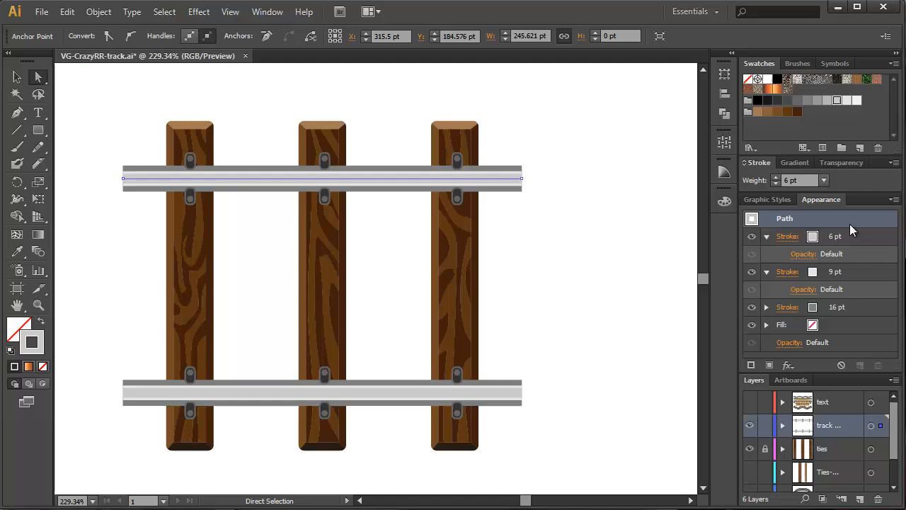
mouse_move(389, 172)
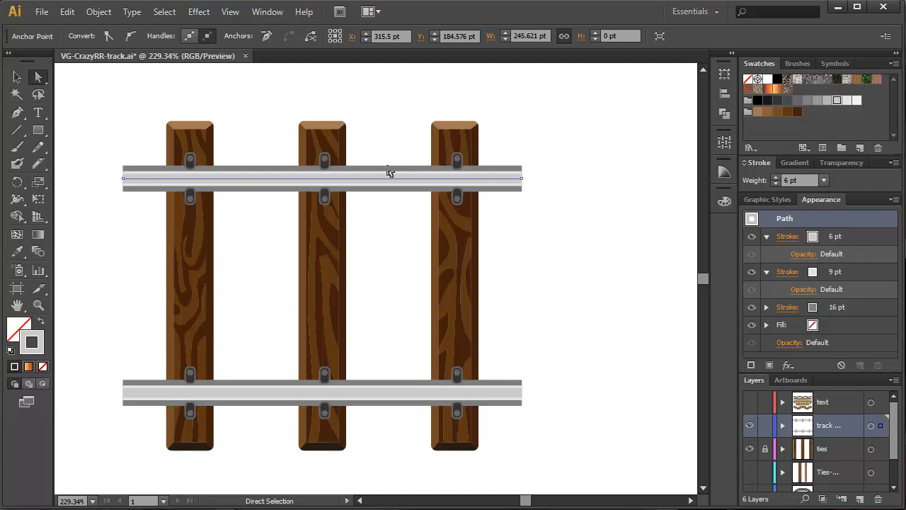
mouse_move(548, 197)
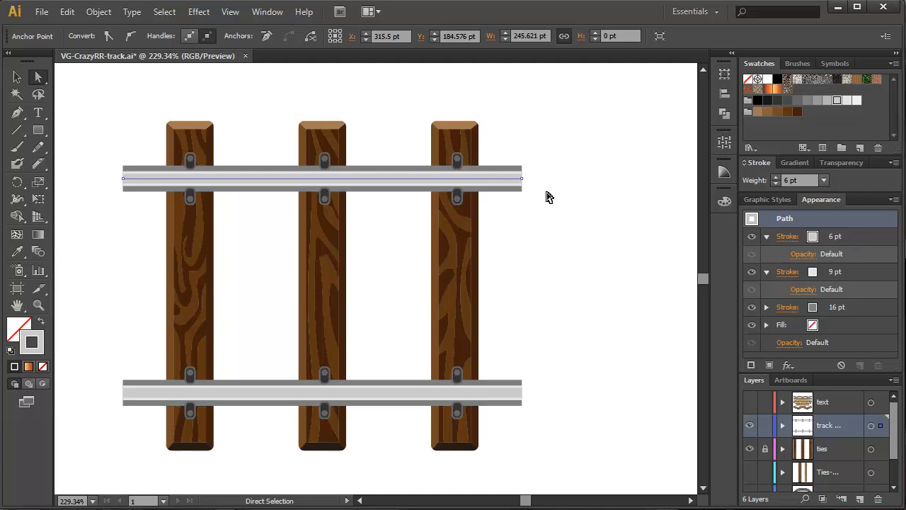
mouse_move(524, 179)
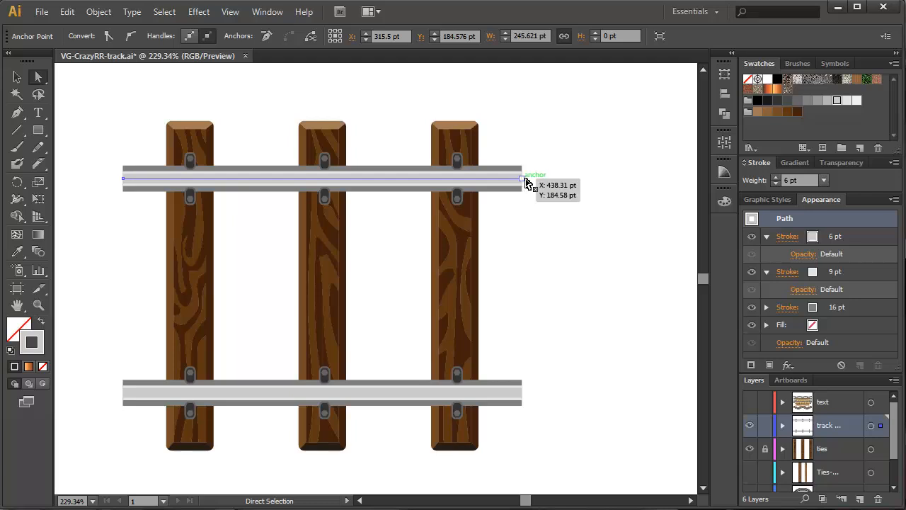
mouse_move(193, 165)
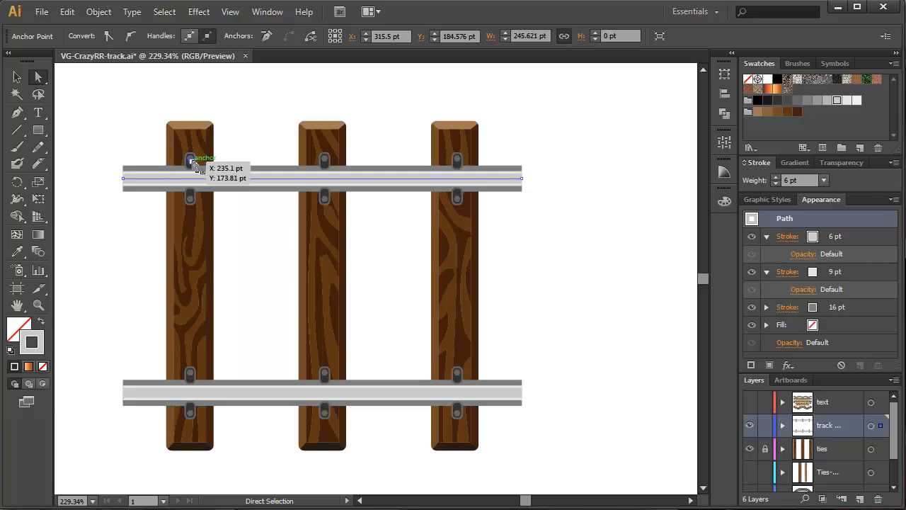
mouse_move(598, 214)
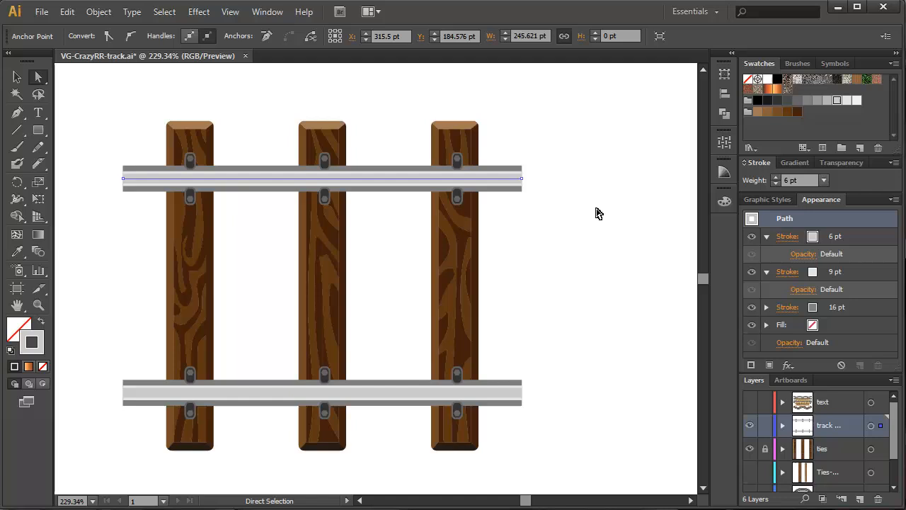
click(485, 151)
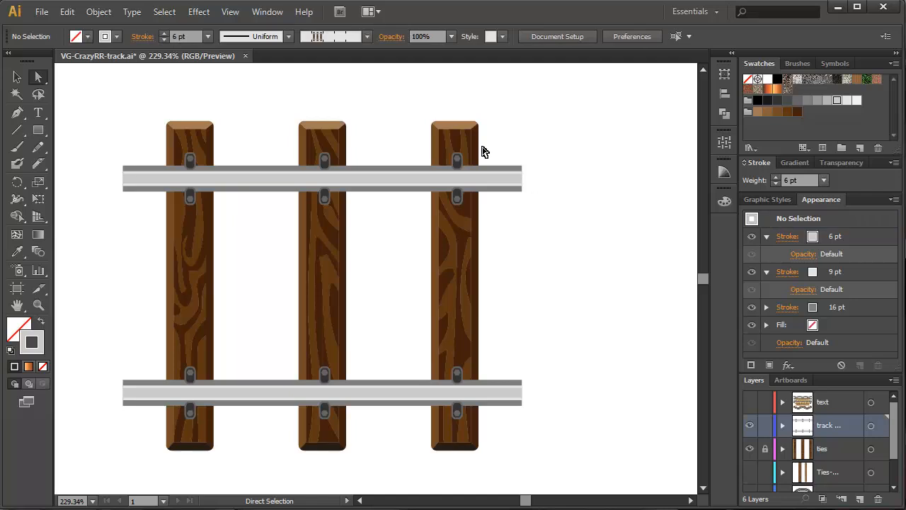
mouse_move(352, 246)
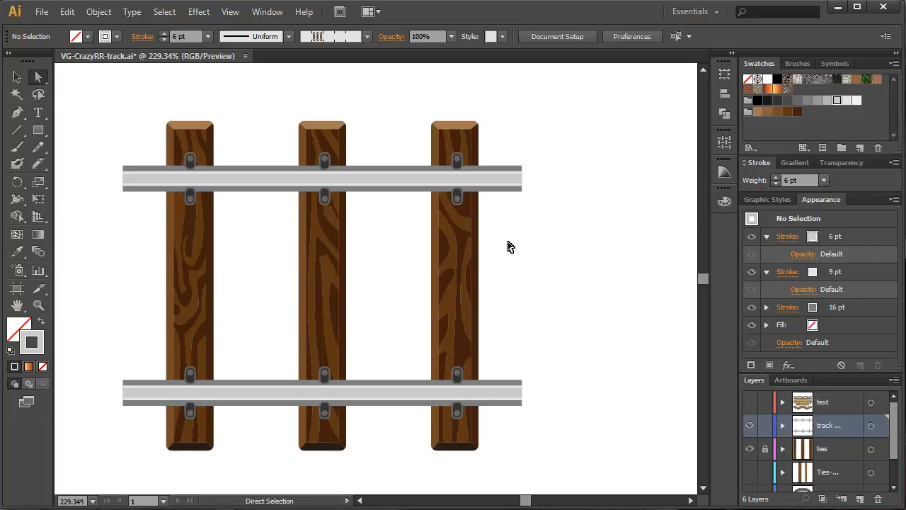
mouse_move(346, 253)
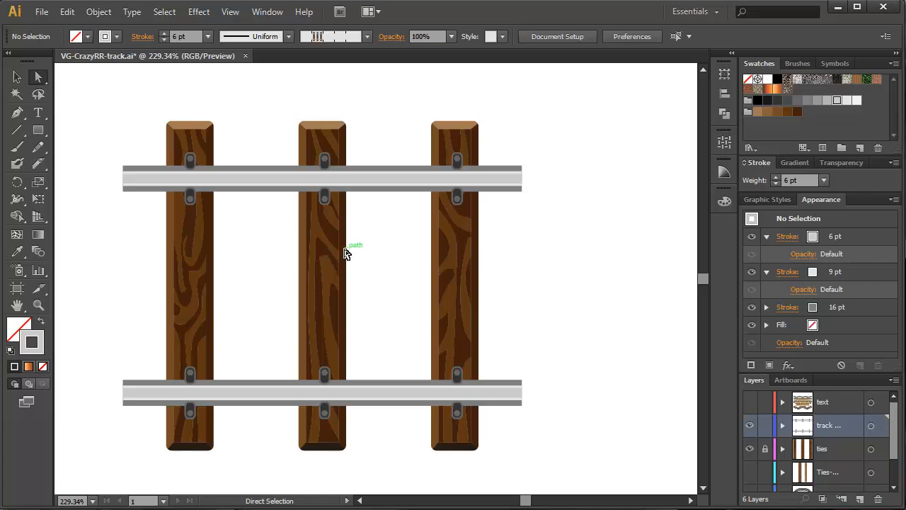
mouse_move(160, 163)
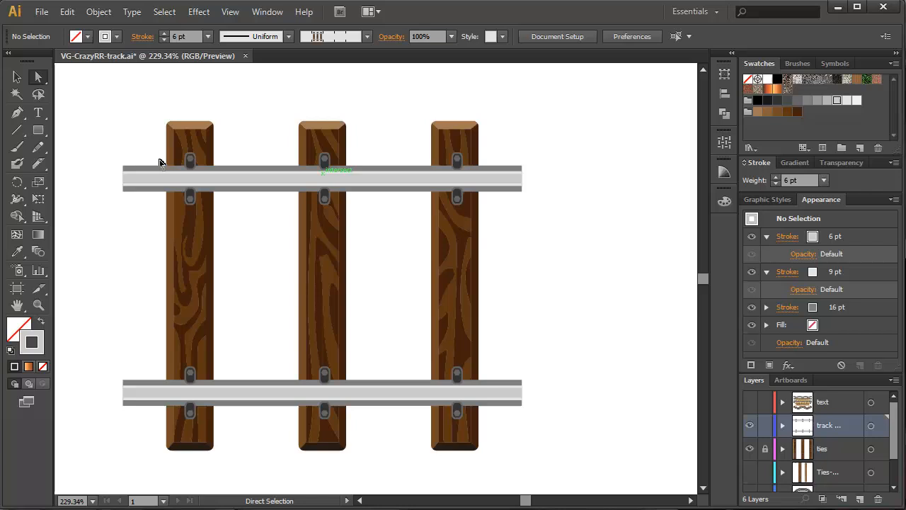
mouse_move(206, 117)
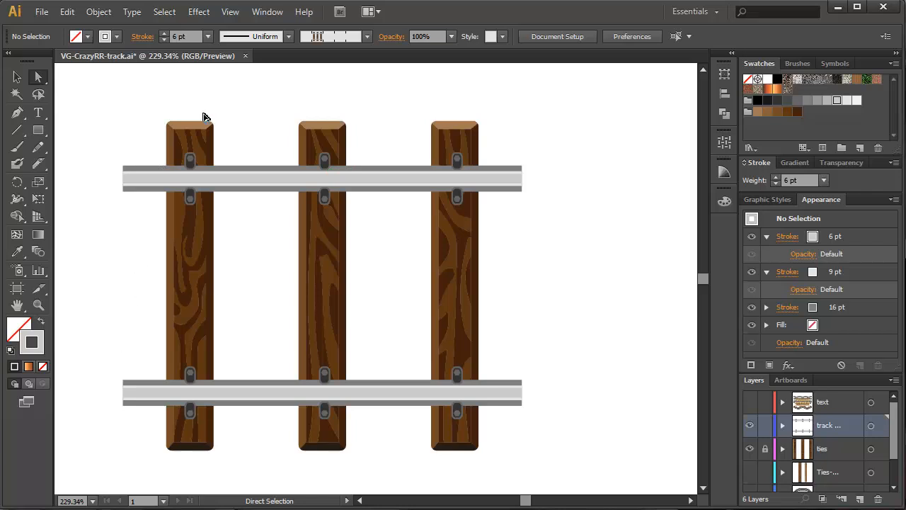
mouse_move(418, 318)
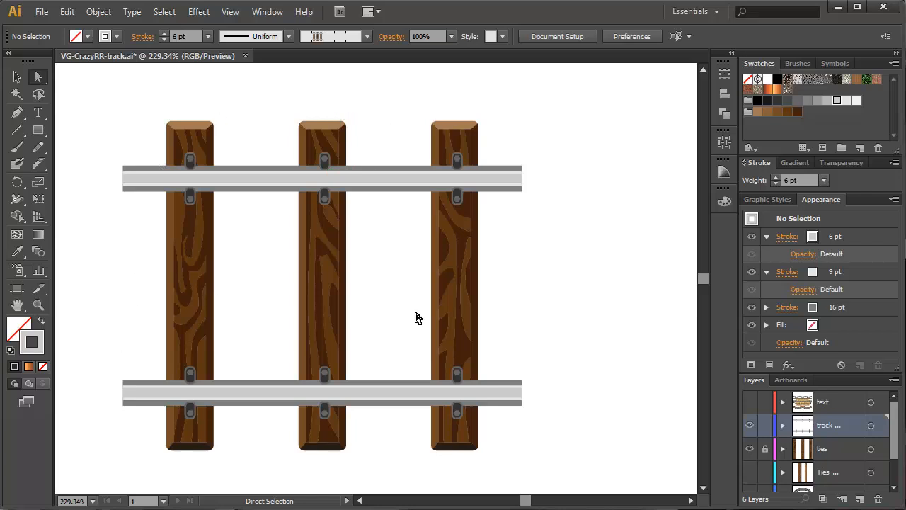
mouse_move(343, 249)
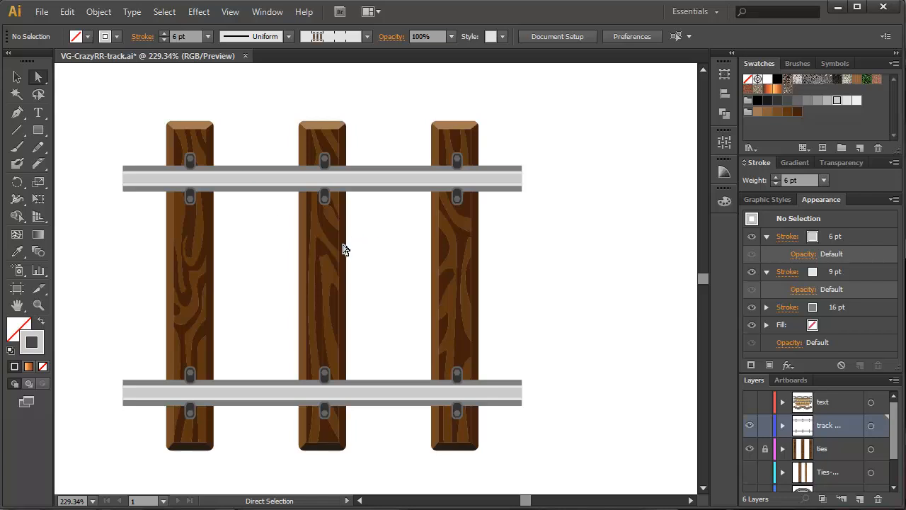
mouse_move(17, 130)
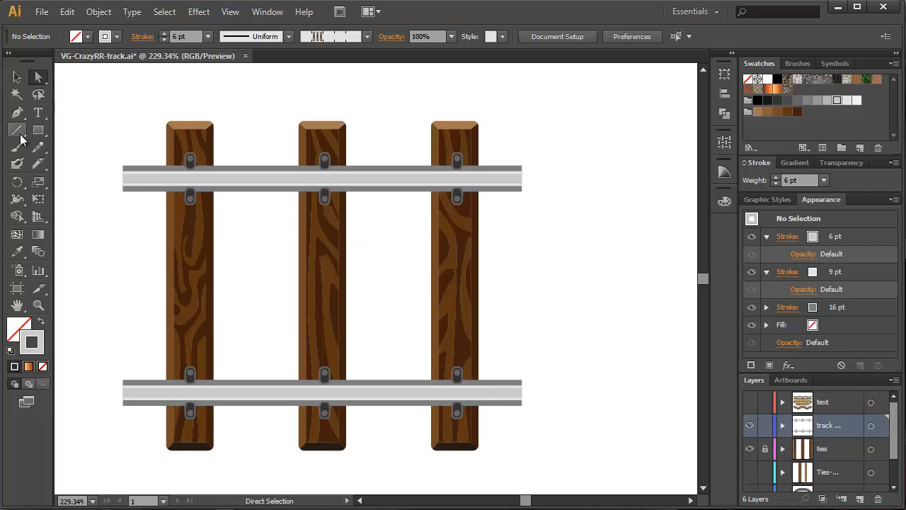
Step: Draw a horizontal line spanning the gap between the middle and right ties
click(17, 130)
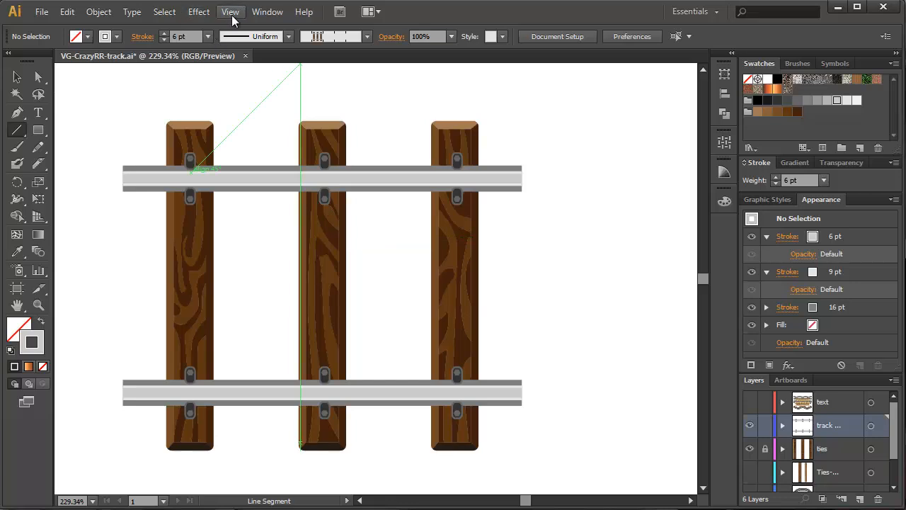
click(230, 12)
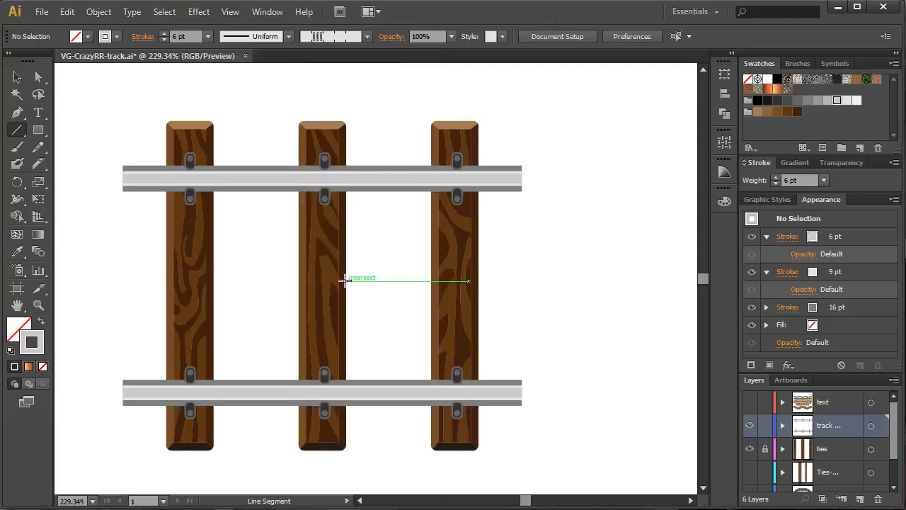
drag(345, 281, 345, 450)
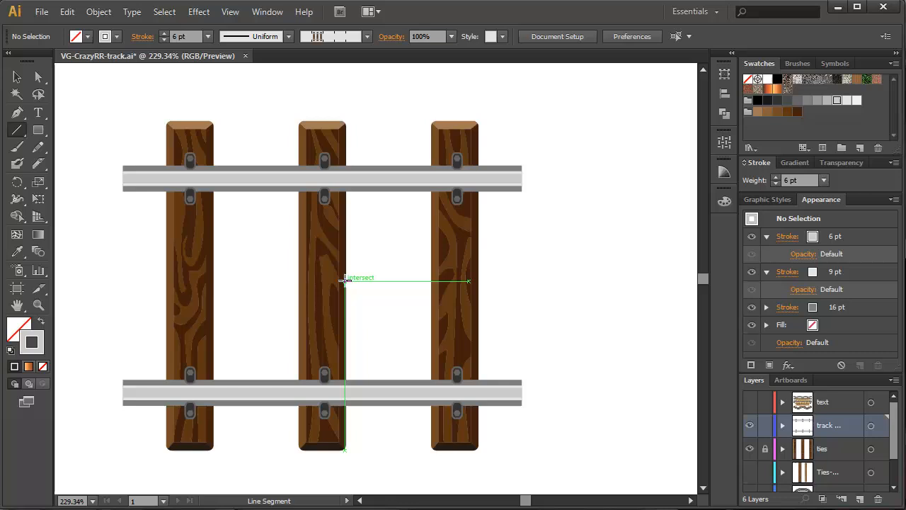
drag(345, 280, 430, 280)
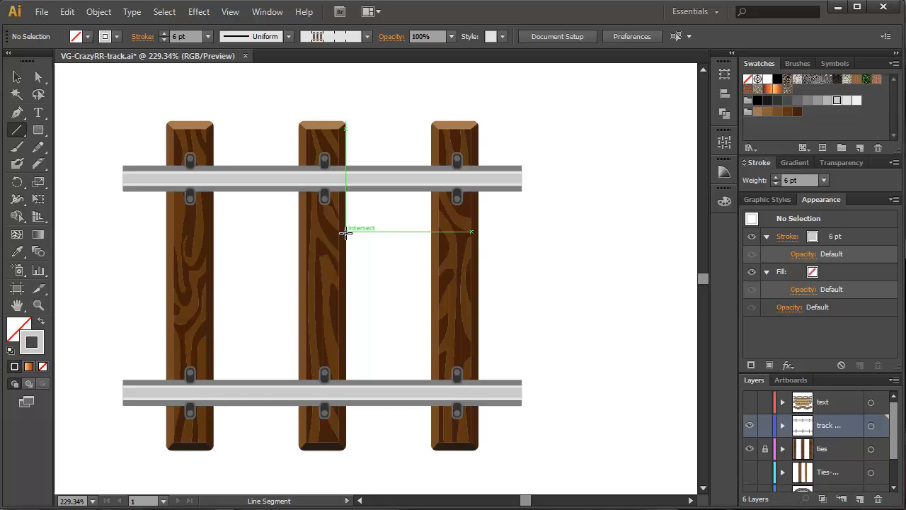
drag(345, 234, 430, 234)
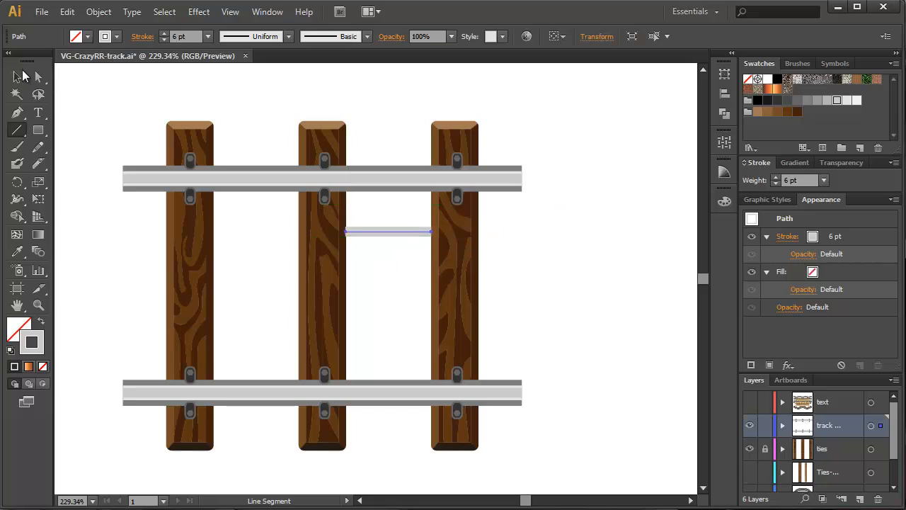
Step: Alt-drag a copy of the line past the right tie and select the original between the ties
click(17, 76)
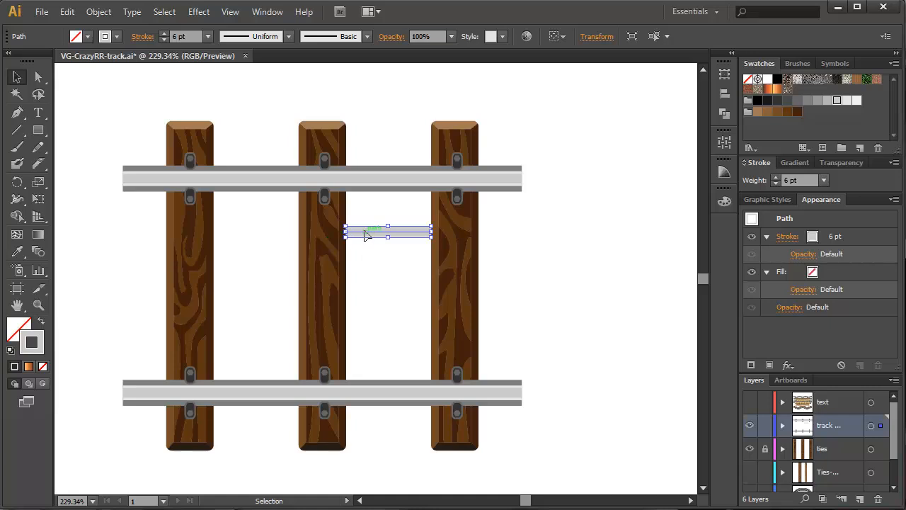
drag(368, 231, 418, 234)
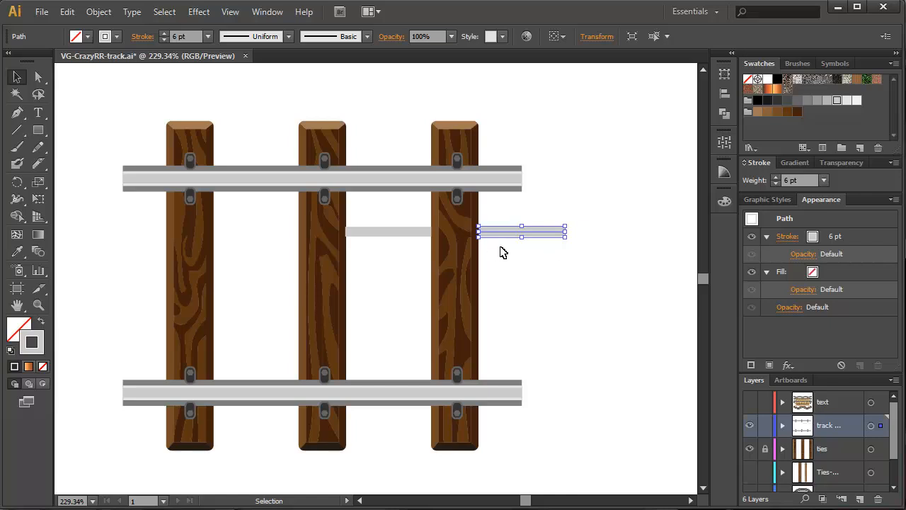
mouse_move(445, 236)
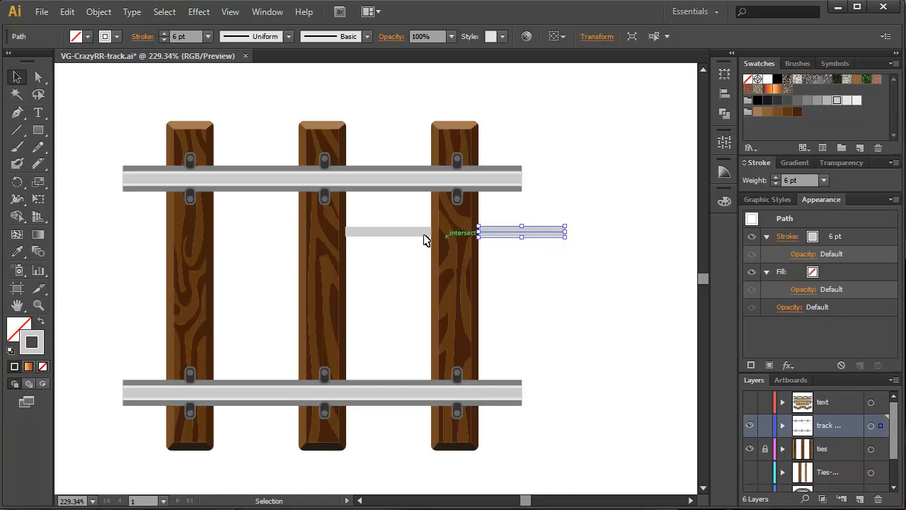
drag(520, 232, 388, 232)
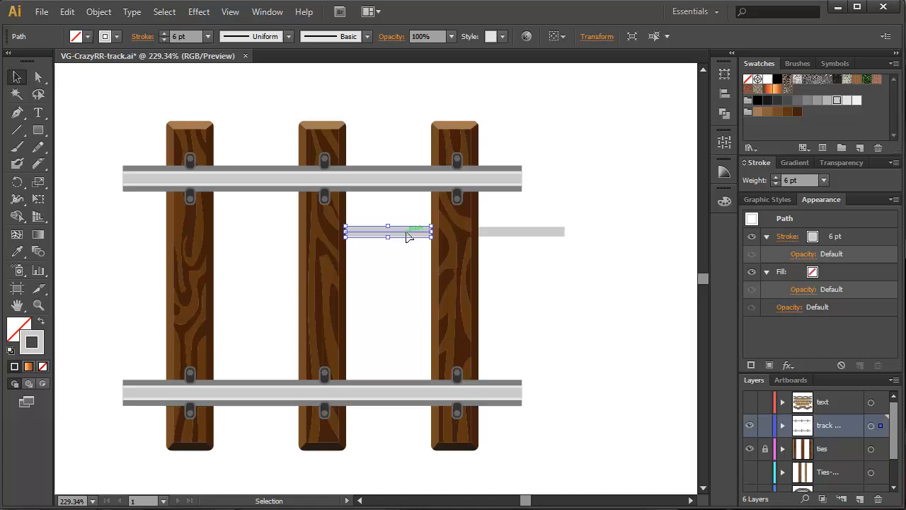
drag(387, 232, 521, 231)
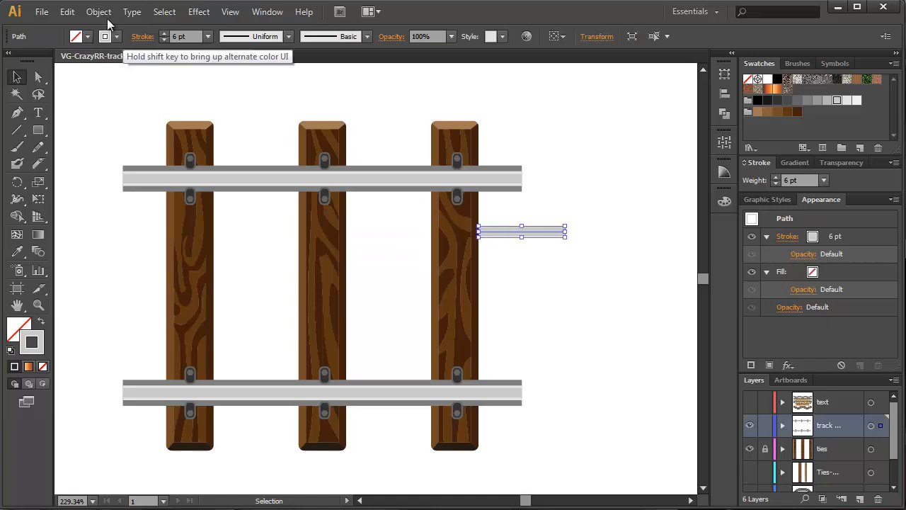
Step: Remove the original line and stretch the top rail's end further right
click(99, 12)
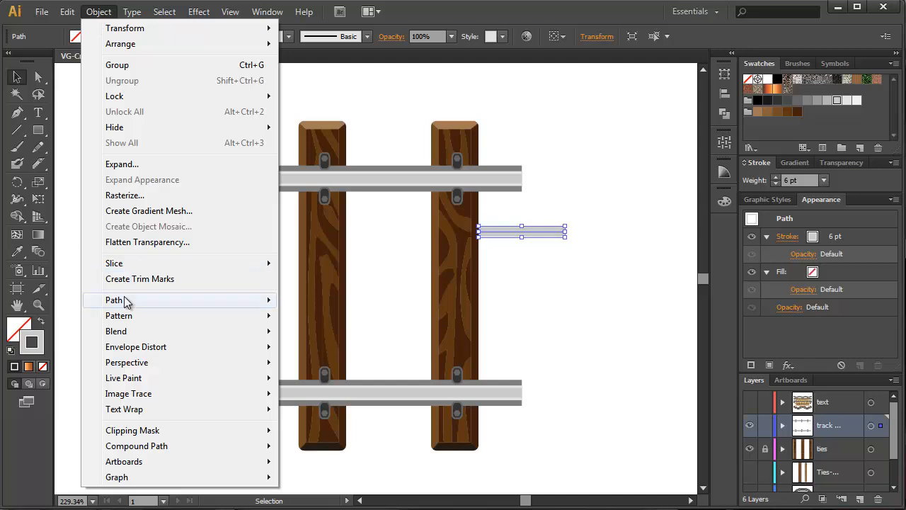
click(536, 287)
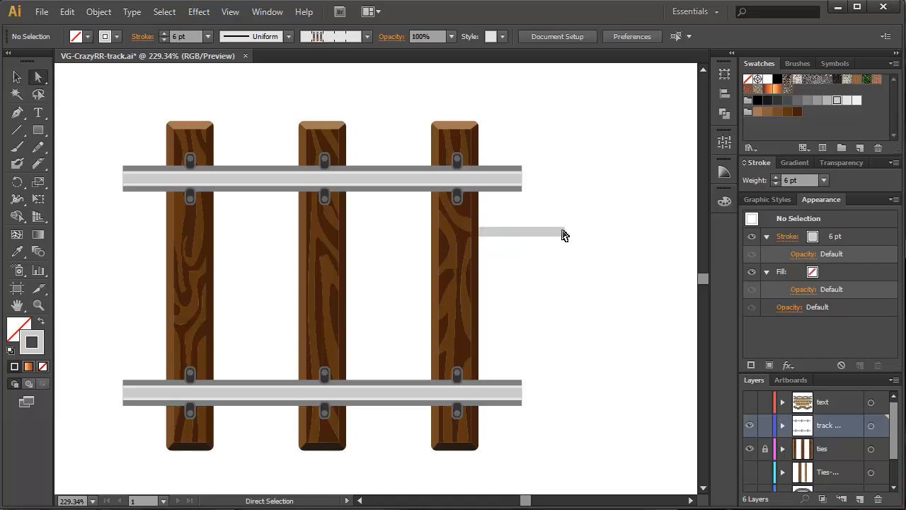
click(522, 231)
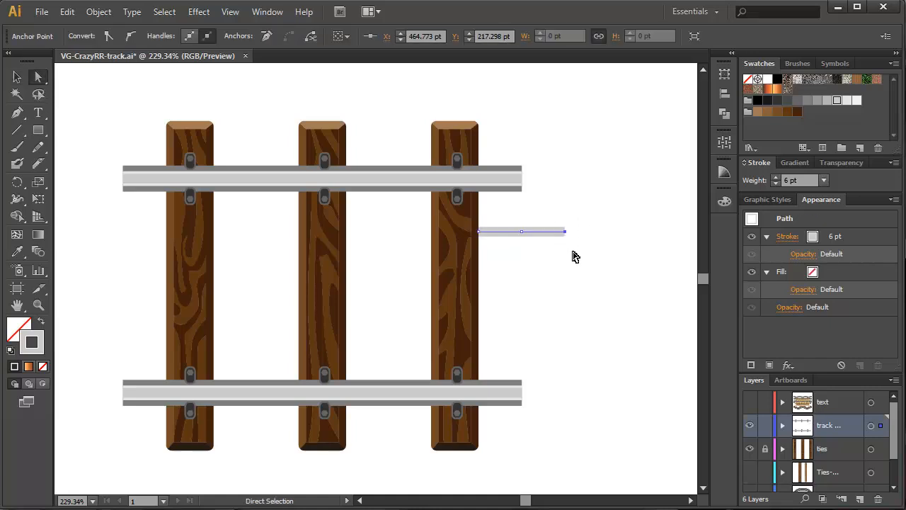
click(573, 256)
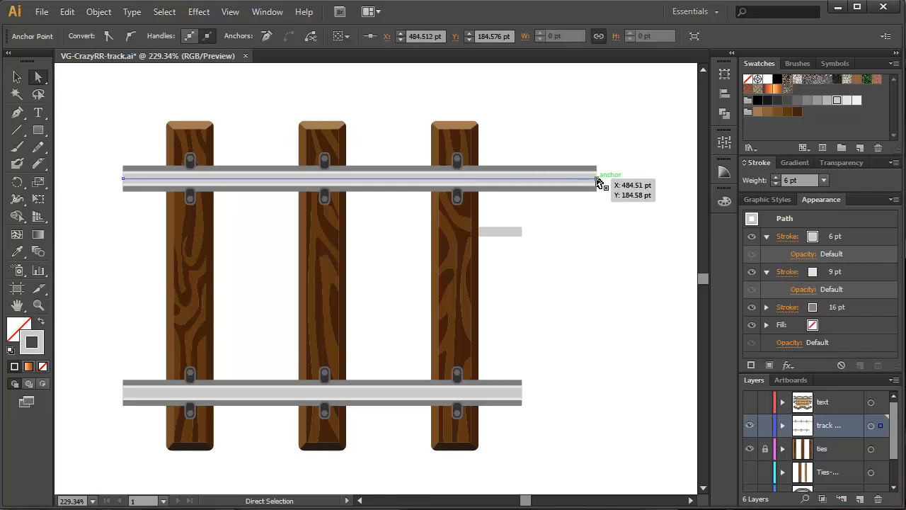
drag(597, 178, 552, 178)
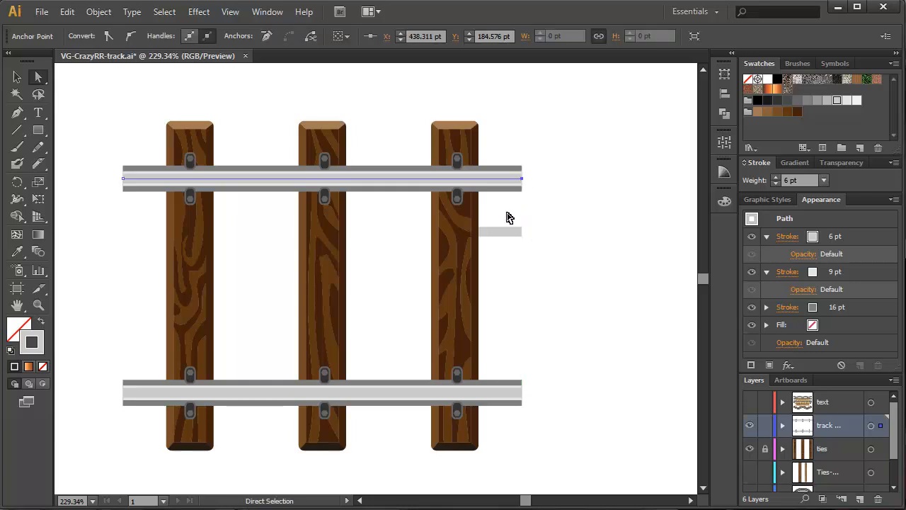
Step: Delete the short helper line beside the third tie and leave nothing selected
click(500, 231)
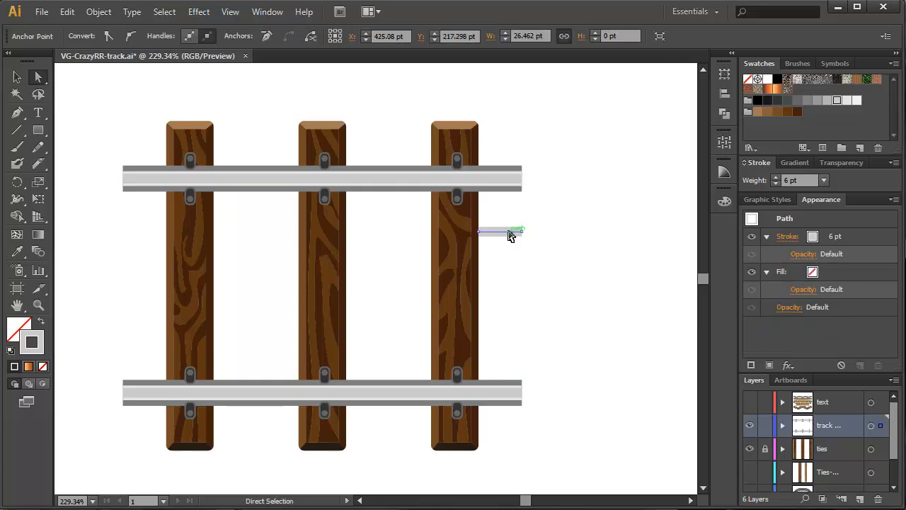
click(117, 132)
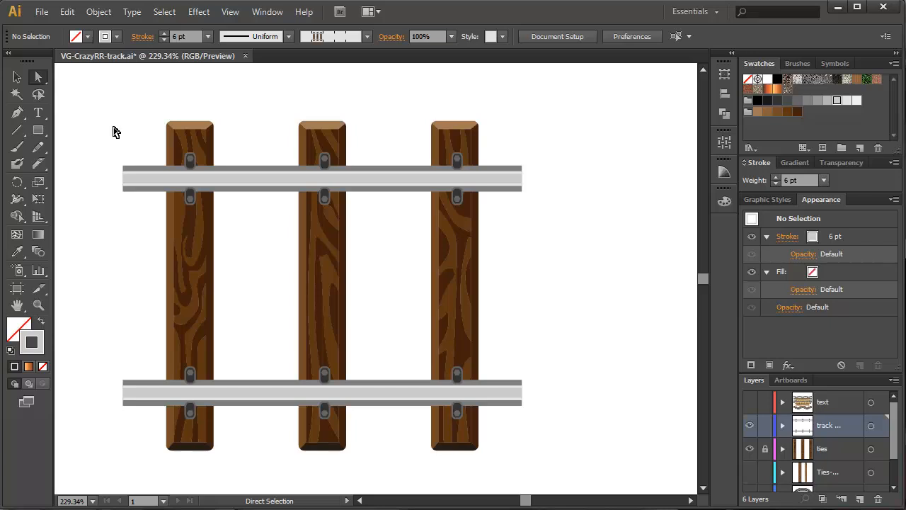
click(764, 448)
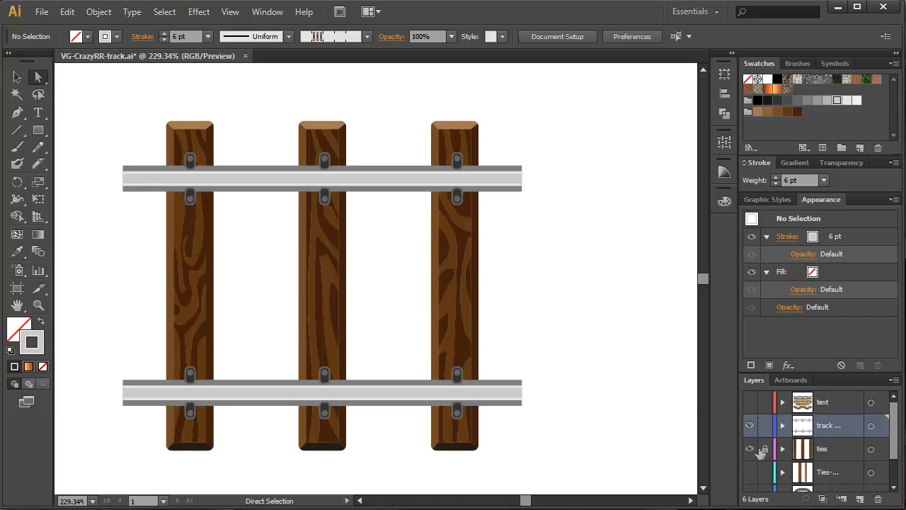
Step: Unlock the ties, select the whole track tile and show the Brushes panel commands
click(17, 77)
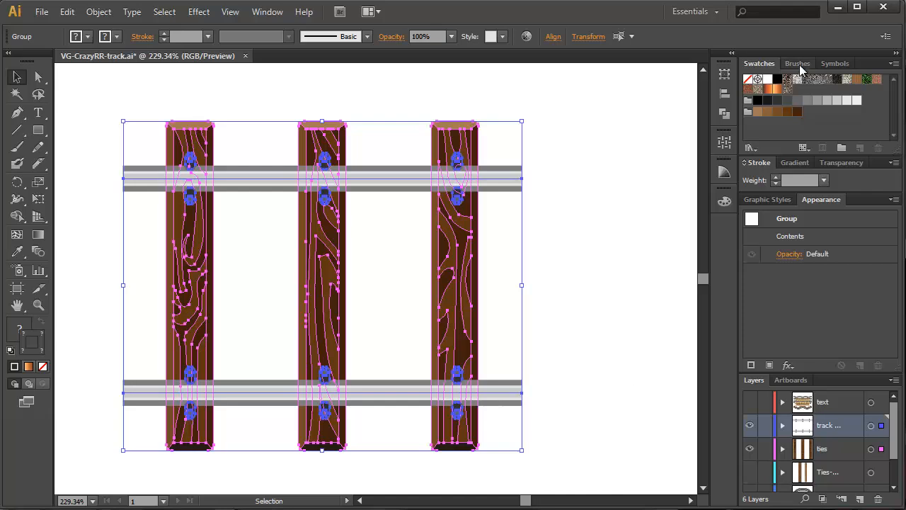
click(798, 63)
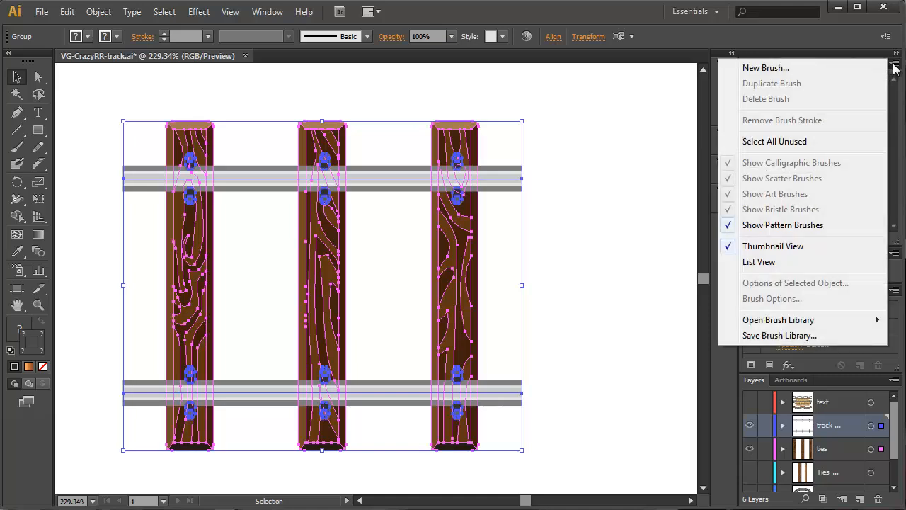
Step: Create a new Pattern Brush from the tile named RRT-07
click(765, 67)
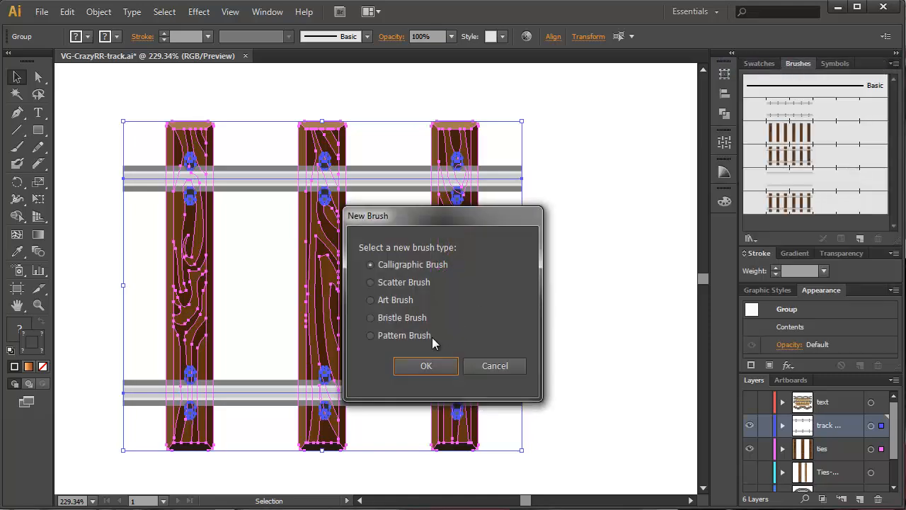
mouse_move(388, 252)
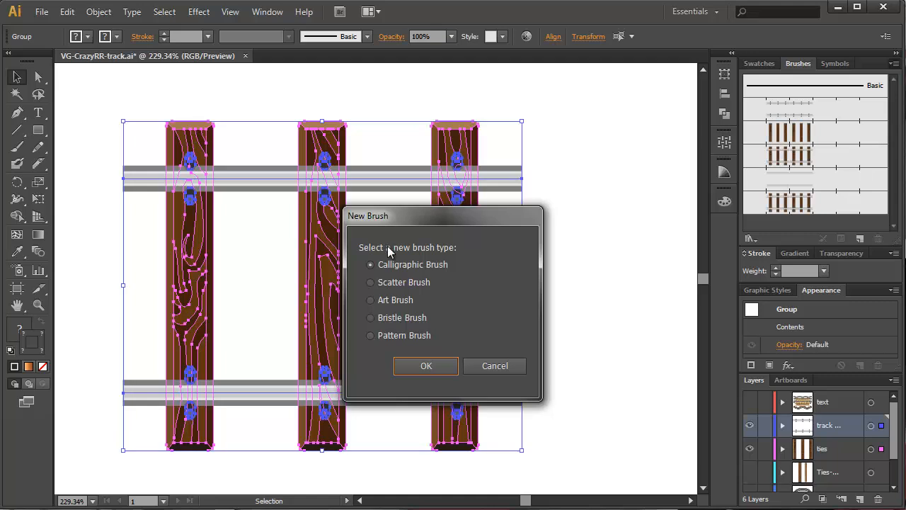
click(370, 335)
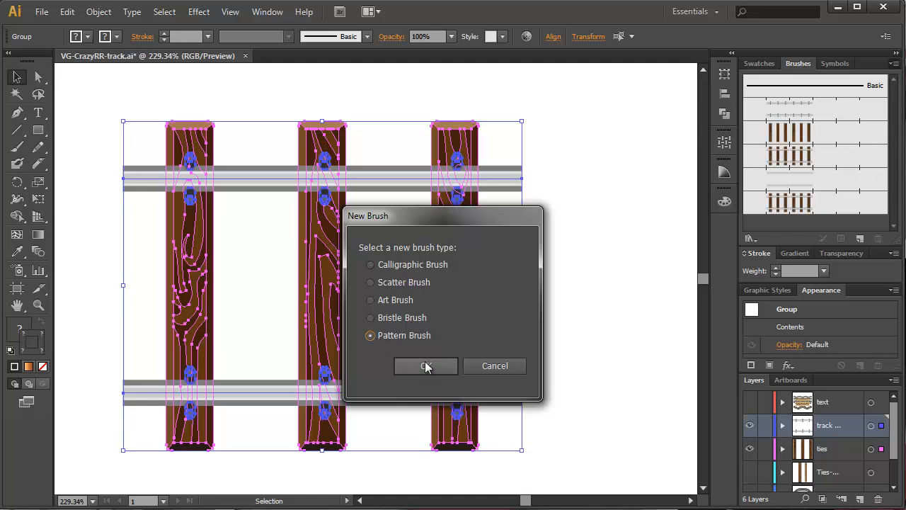
click(426, 366)
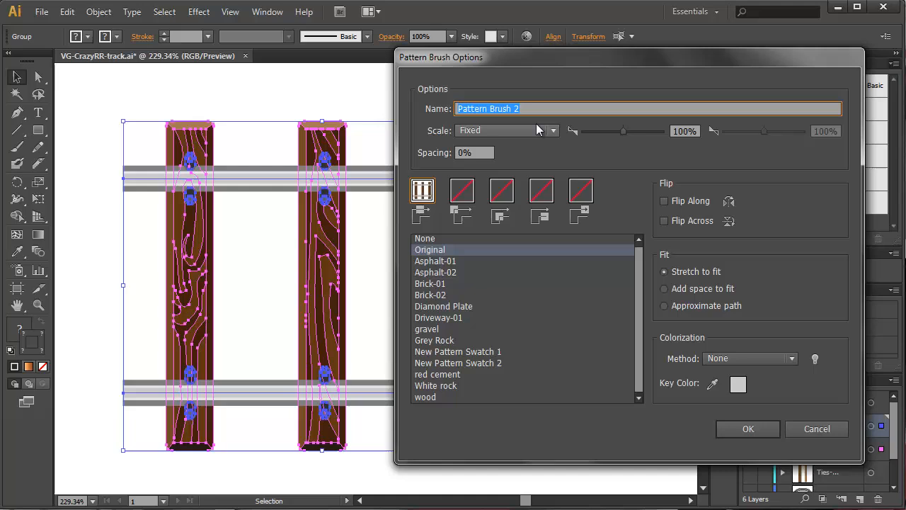
text(R)
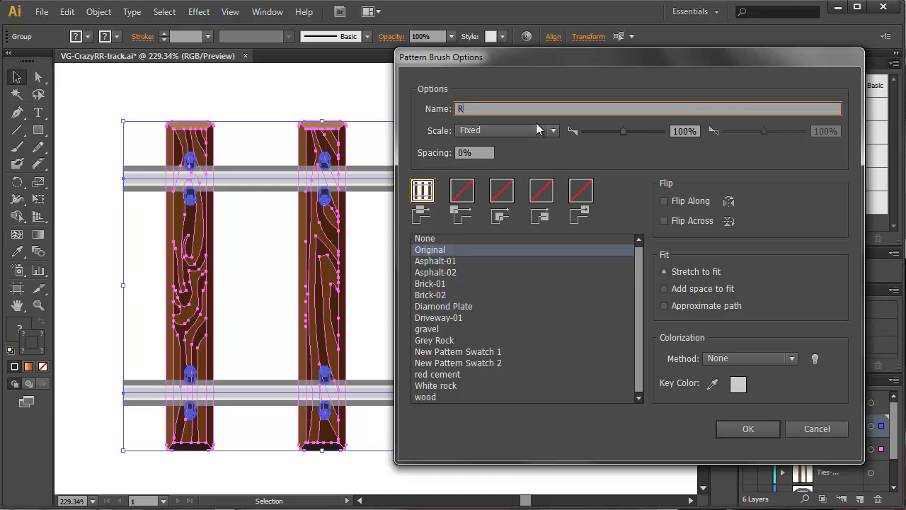
text(RT-)
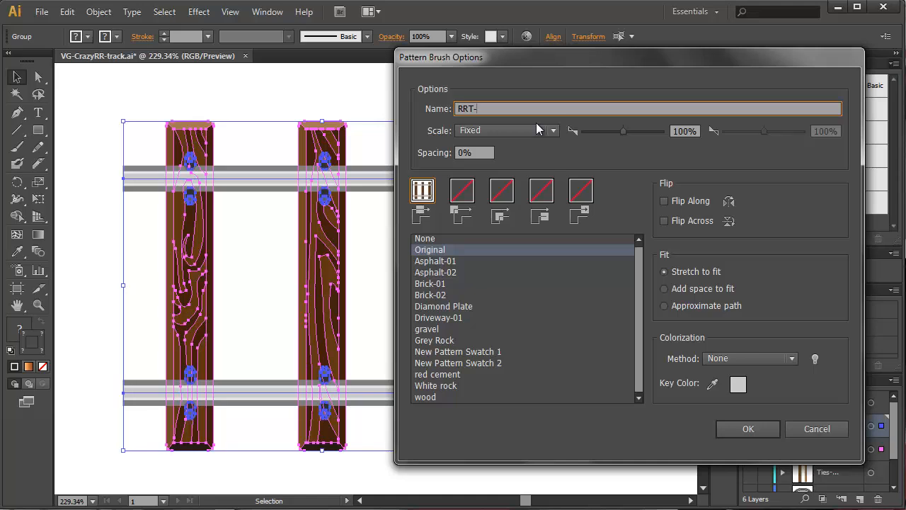
text(07)
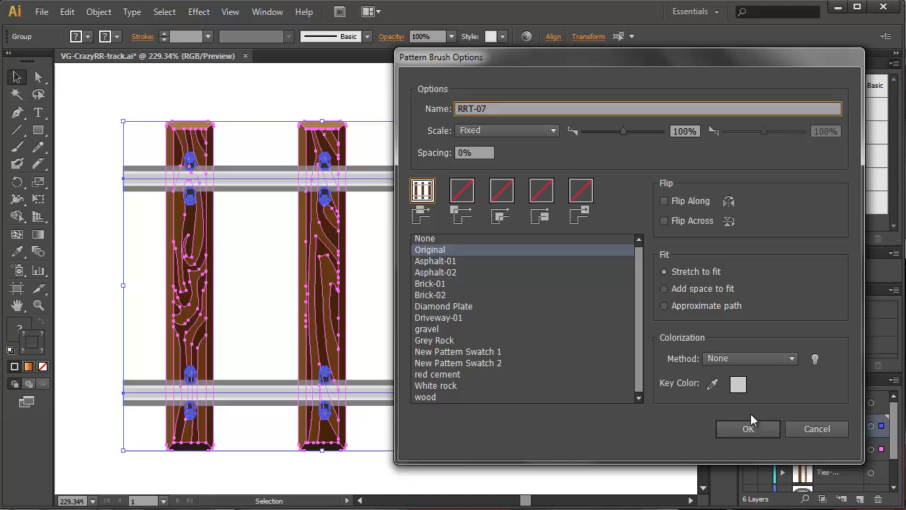
click(747, 428)
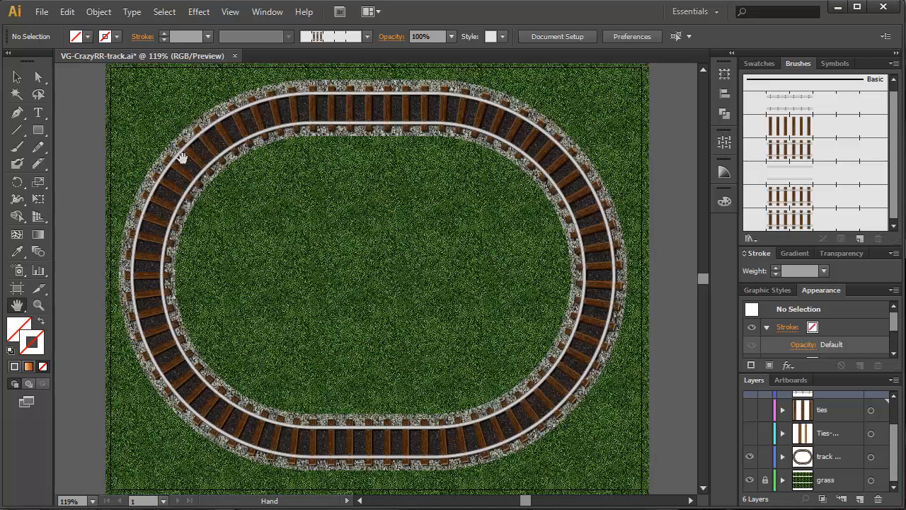
Step: Select the oval track path and give it the RRT-07 brush stroke
click(255, 114)
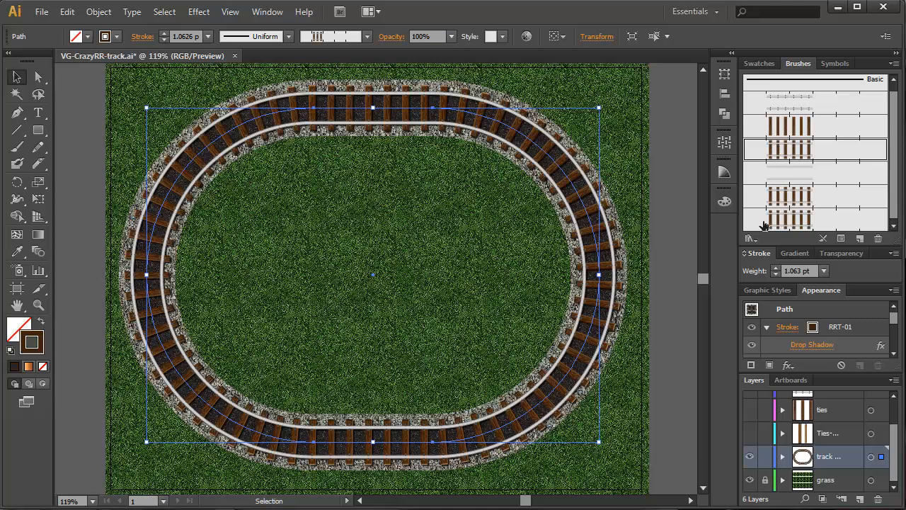
mouse_move(874, 258)
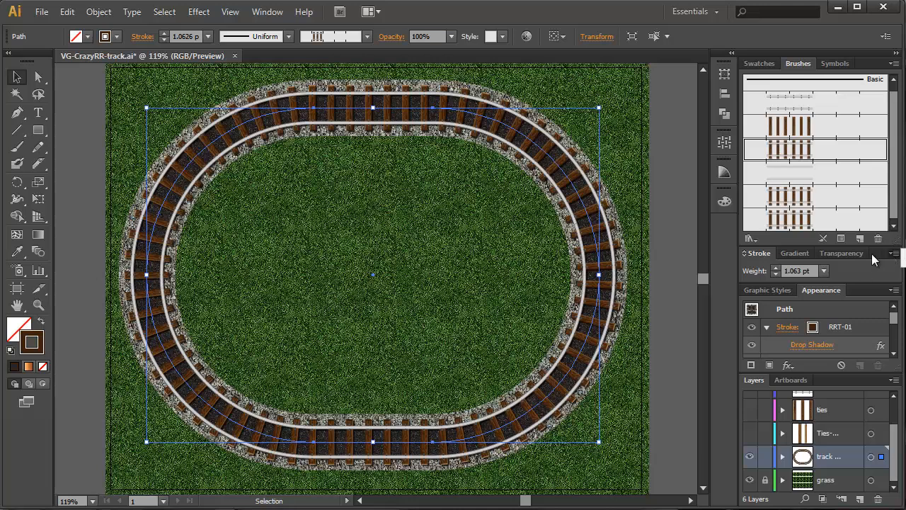
mouse_move(874, 300)
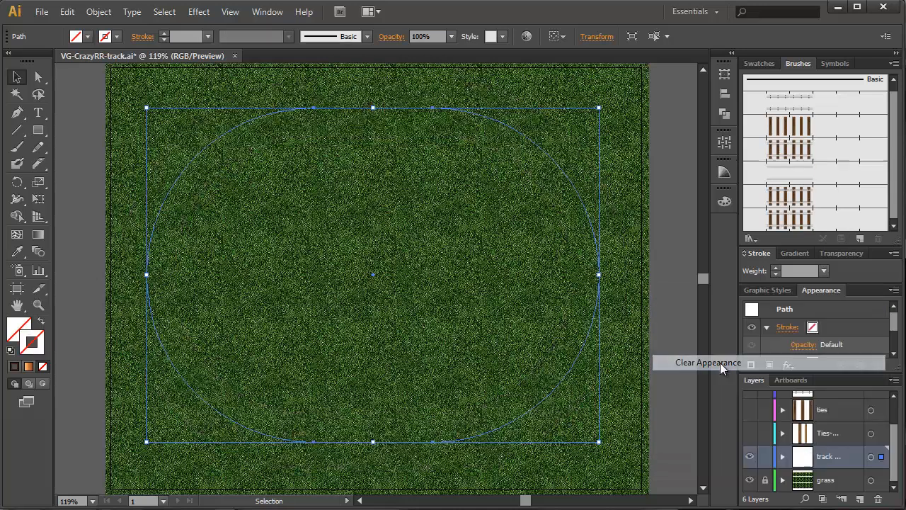
mouse_move(792, 225)
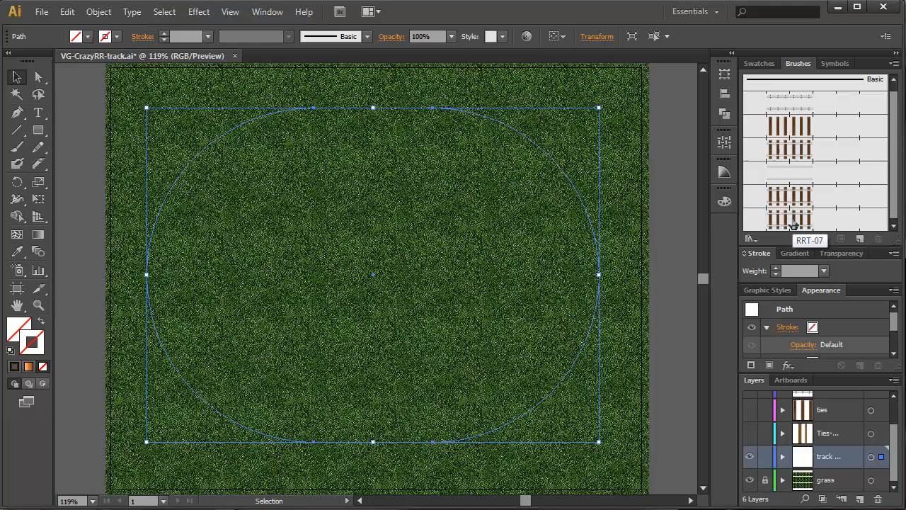
click(788, 212)
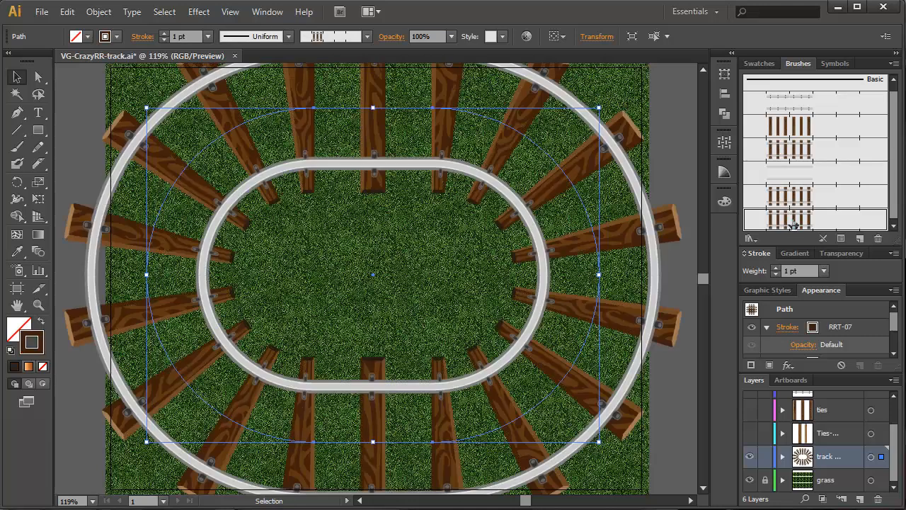
mouse_move(793, 223)
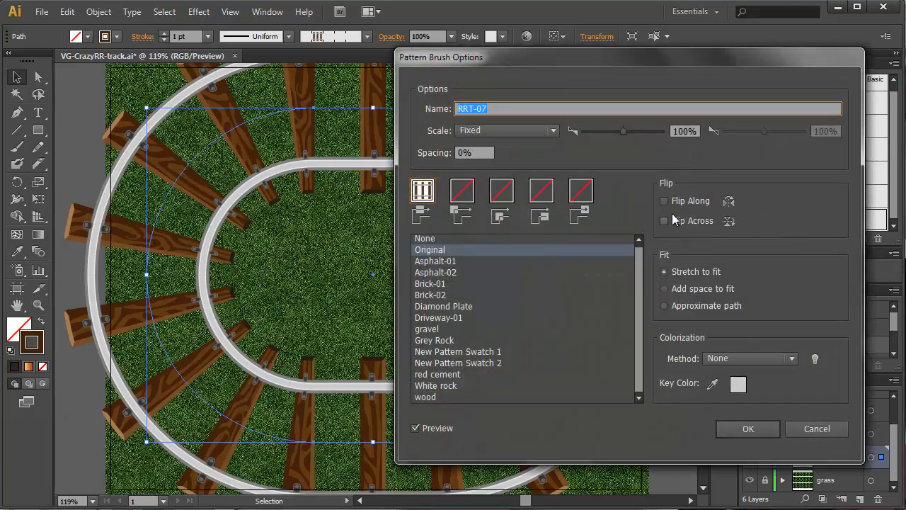
Step: Scale the RRT-07 brush pattern down to 26% and apply it to existing strokes
drag(623, 131, 606, 131)
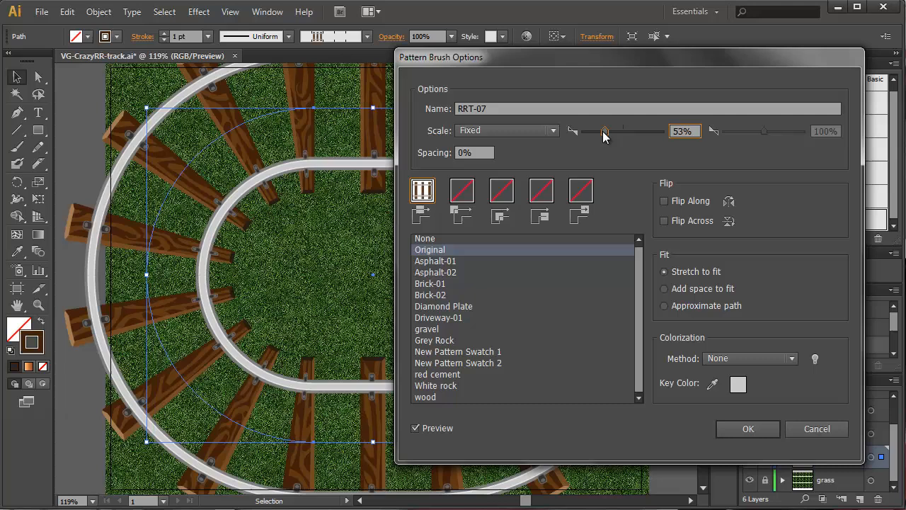
drag(606, 131, 595, 131)
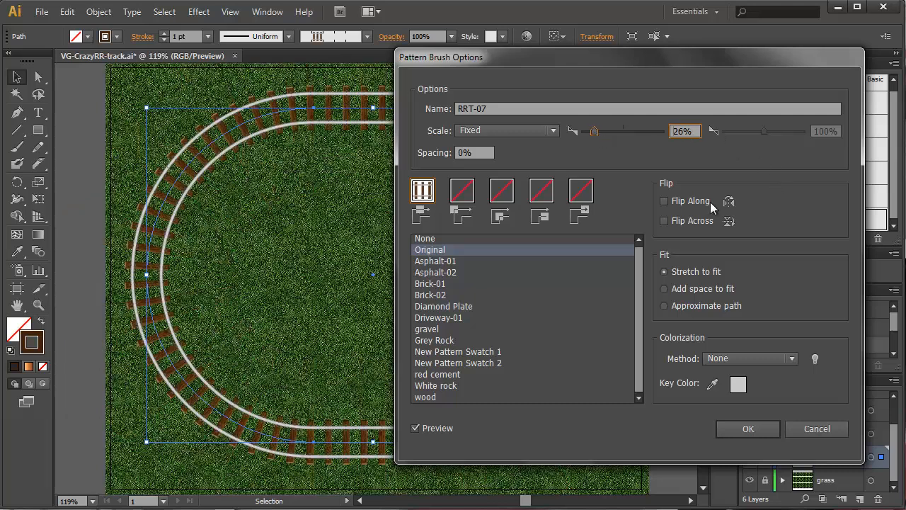
click(748, 428)
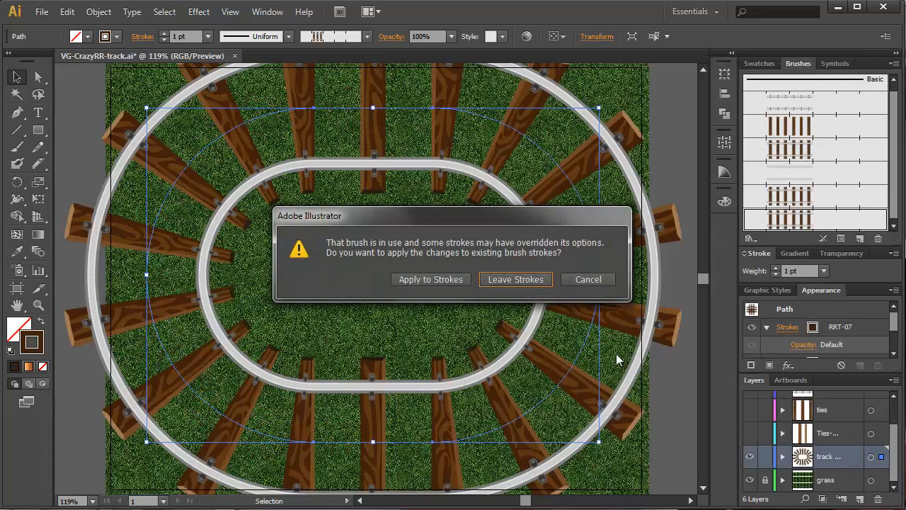
click(430, 279)
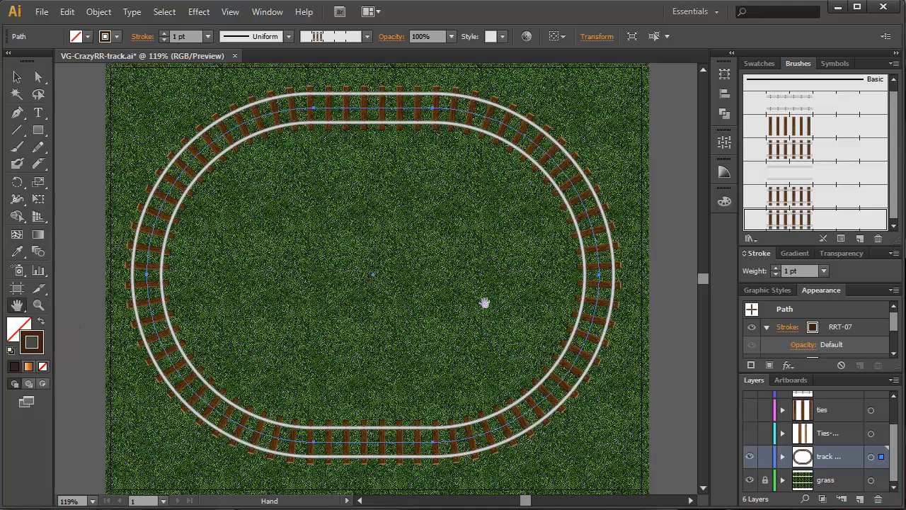
mouse_move(536, 343)
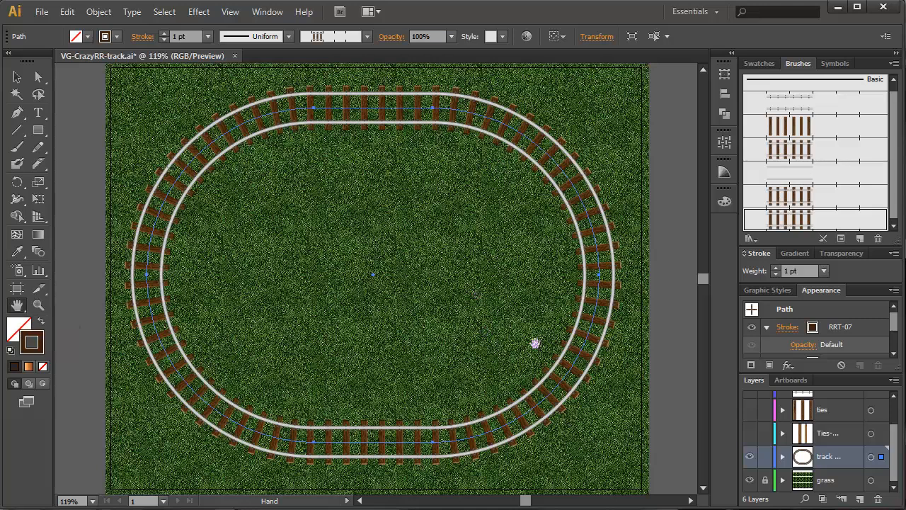
mouse_move(280, 128)
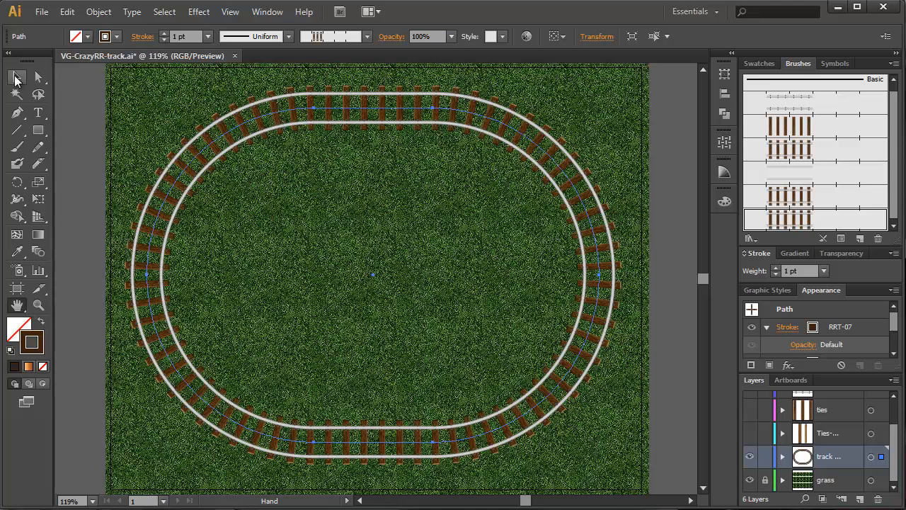
click(18, 77)
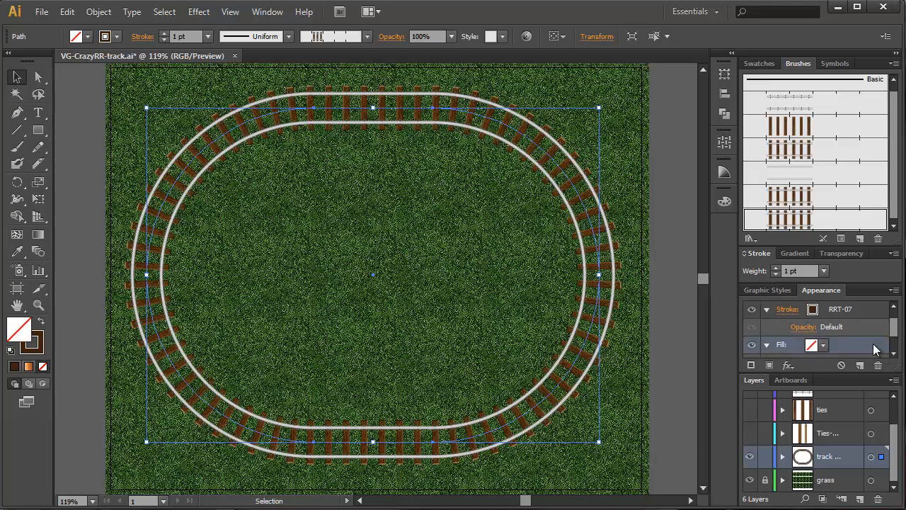
mouse_move(861, 365)
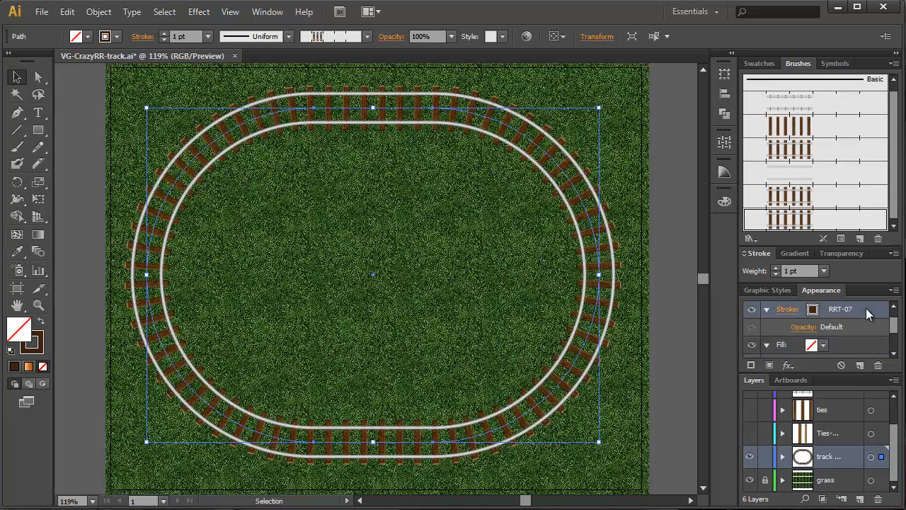
Step: Duplicate the track stroke and set the new stroke's brush to Basic
click(869, 309)
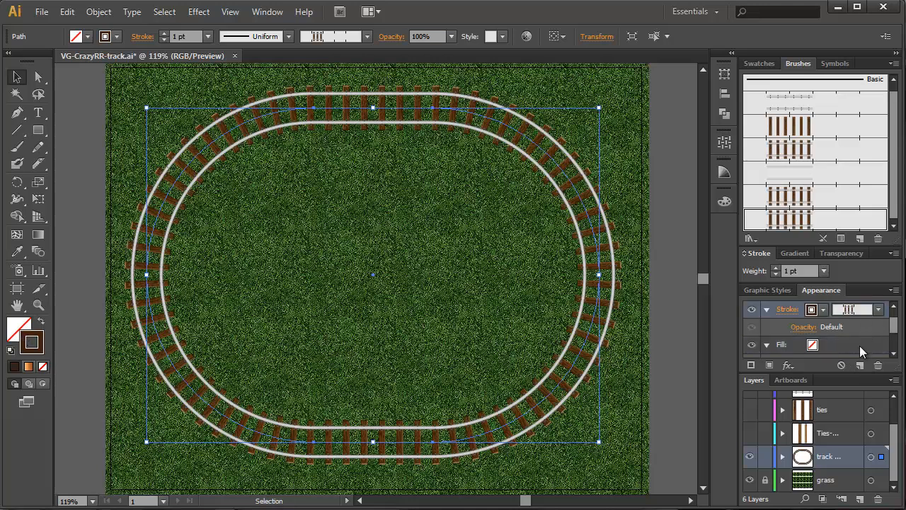
click(860, 365)
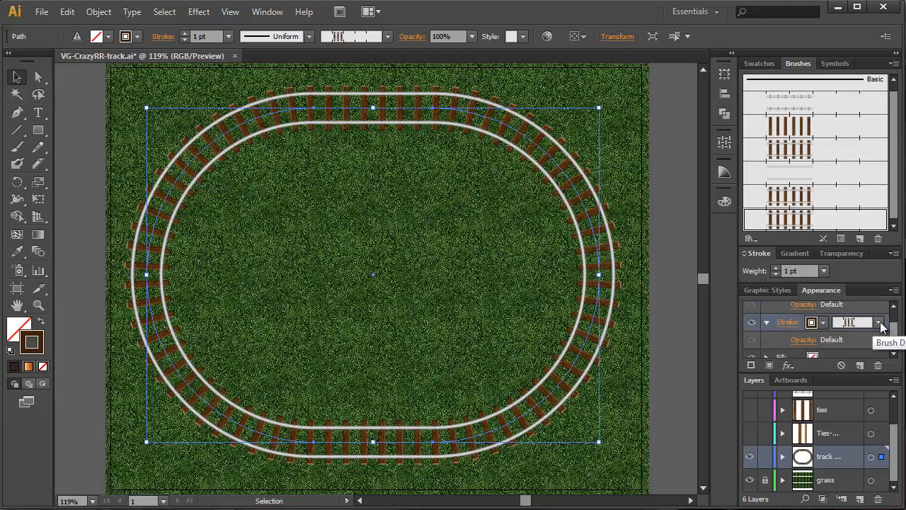
click(879, 322)
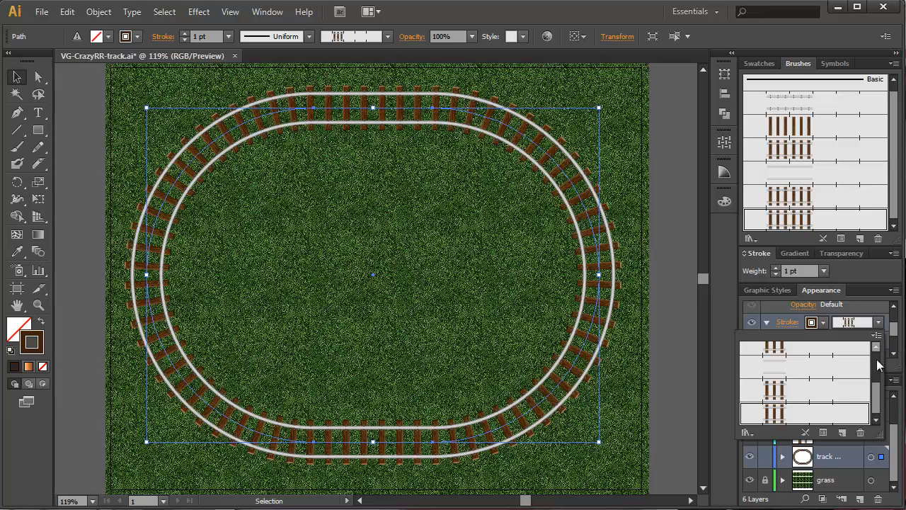
click(804, 352)
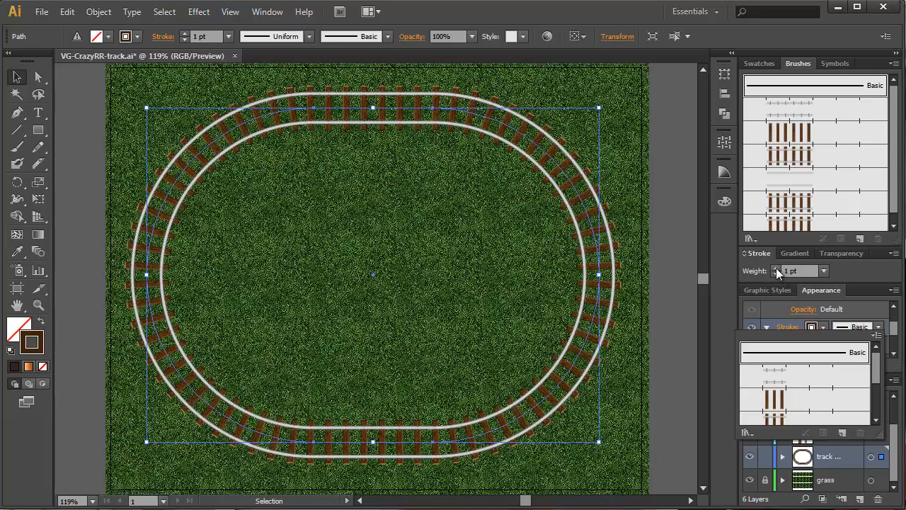
Step: Make the roadbed stroke 60 pt wide and pick a gravel pattern swatch for it
click(824, 271)
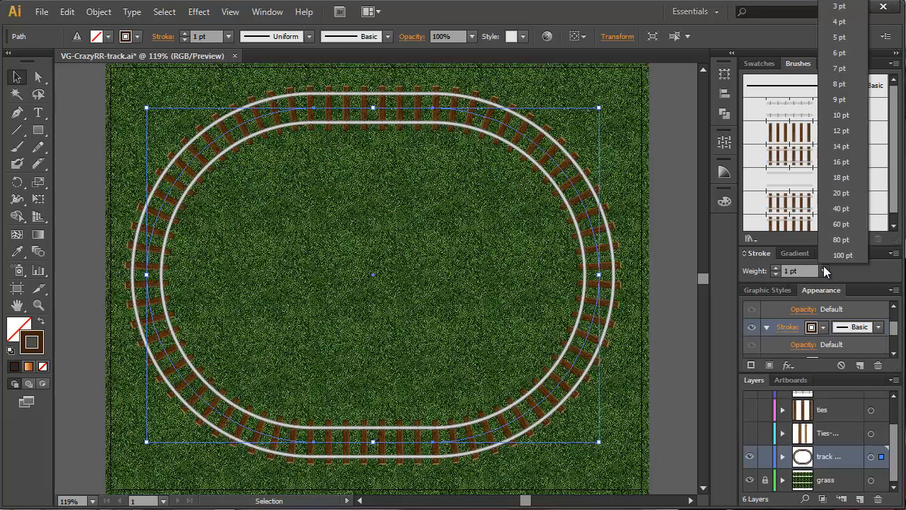
click(841, 208)
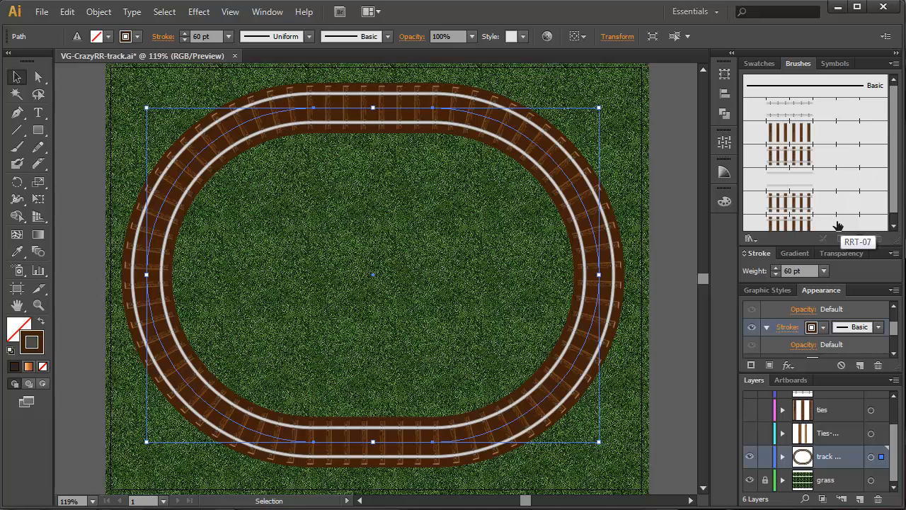
mouse_move(749, 94)
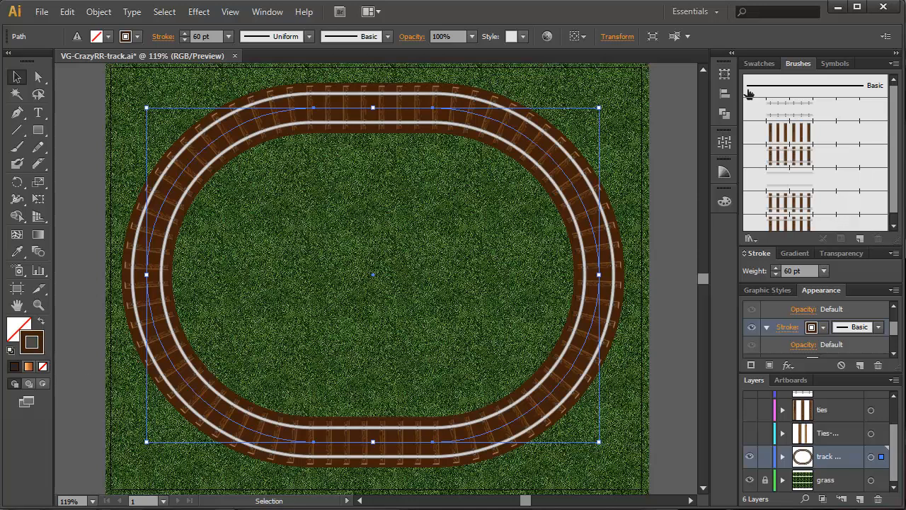
click(759, 63)
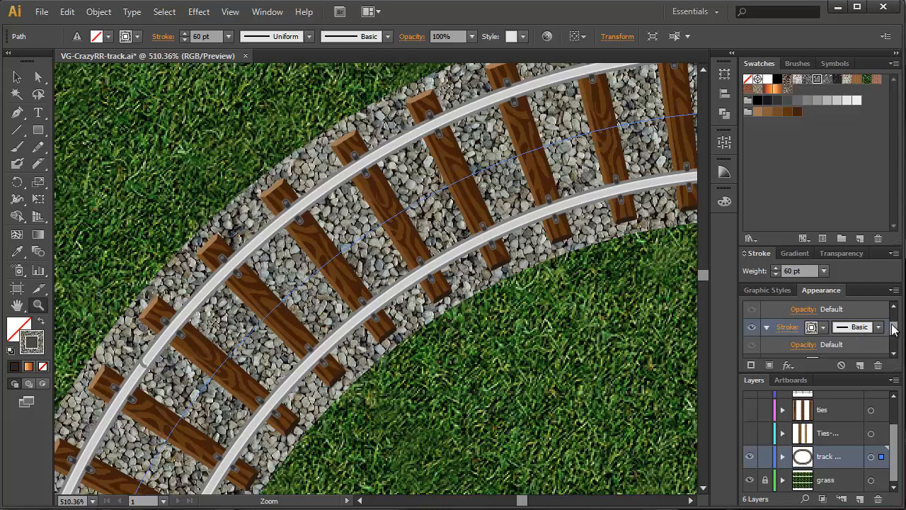
Step: Add a Drop Shadow effect to the whole track path with 2 pt offsets and 2 pt blur, previewed
click(880, 326)
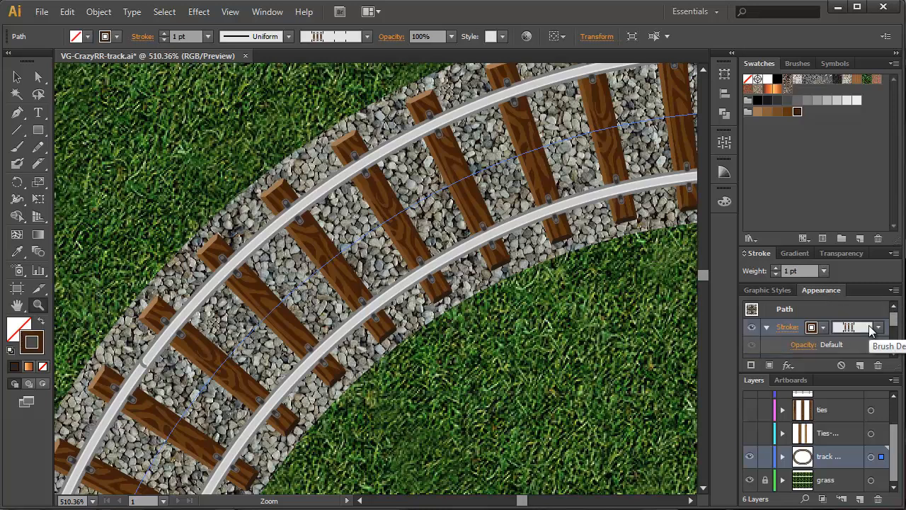
click(198, 11)
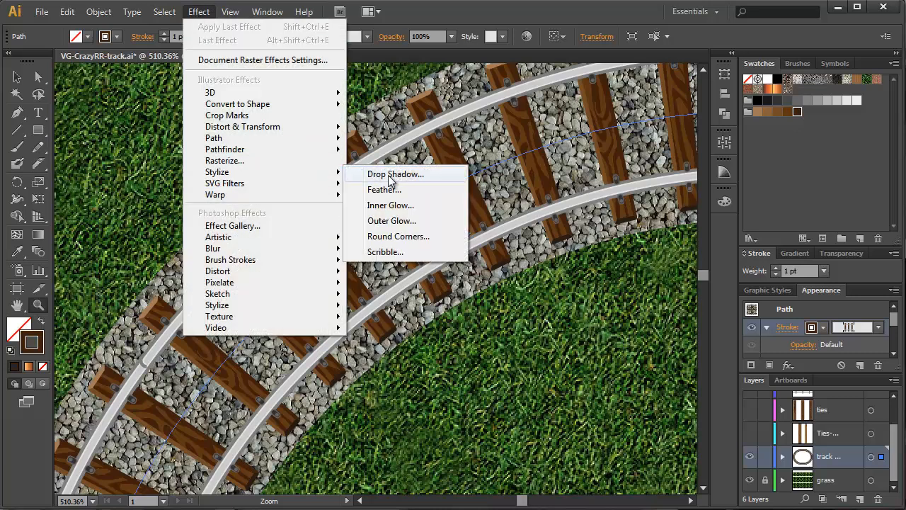
click(395, 173)
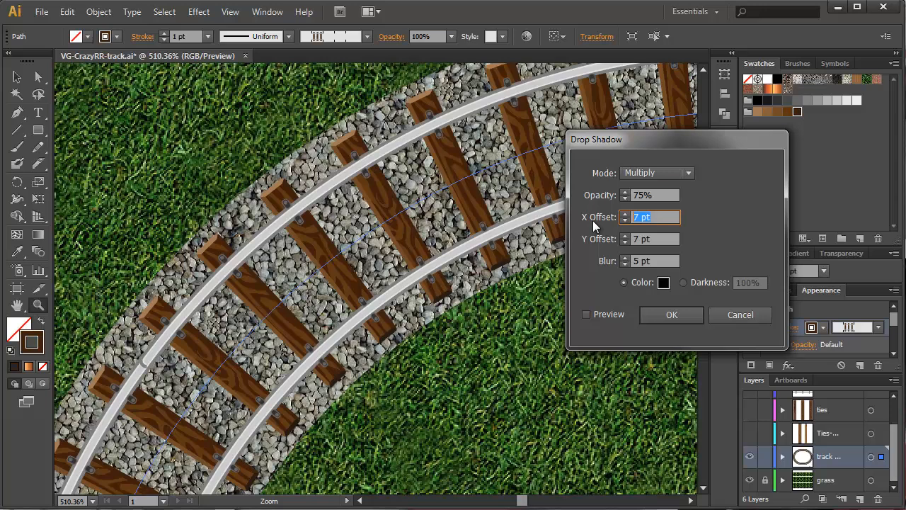
text(2)
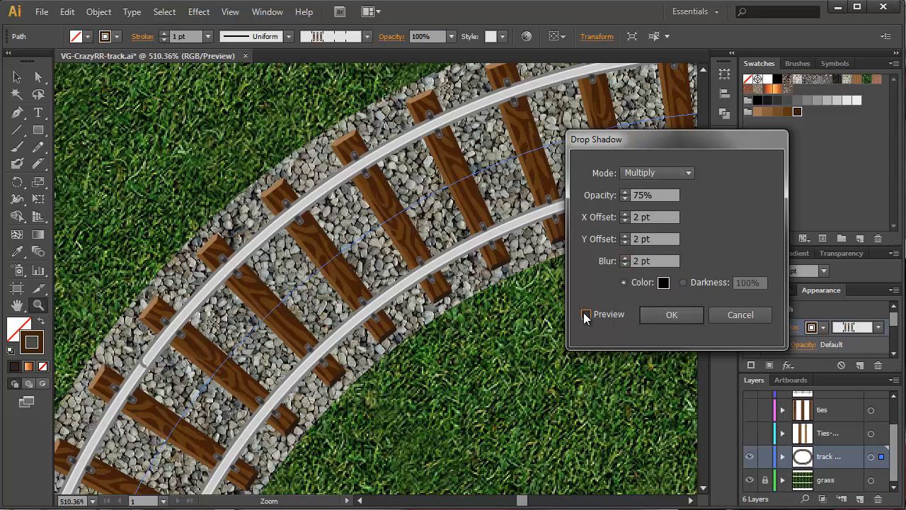
click(586, 313)
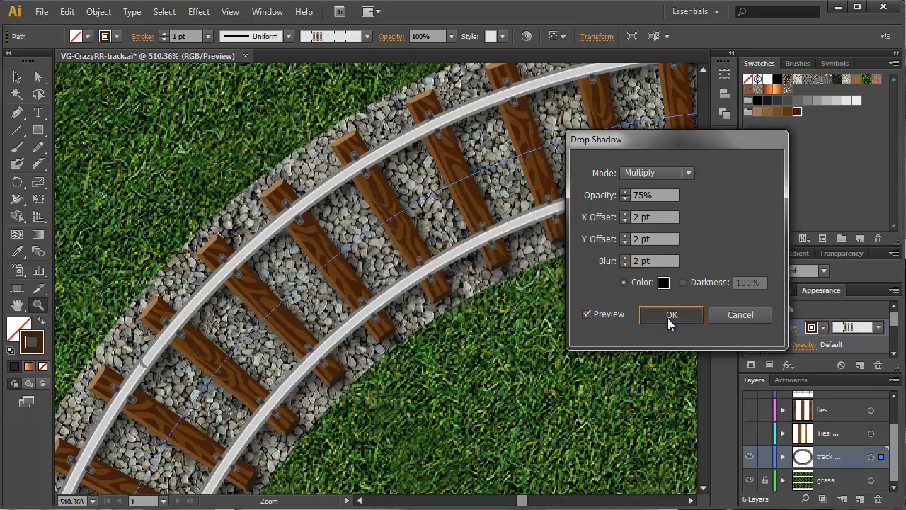
click(672, 314)
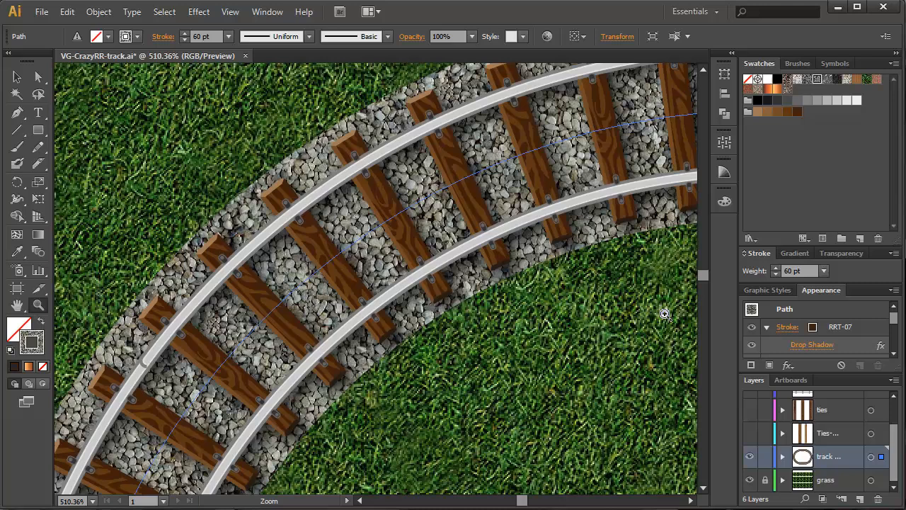
mouse_move(653, 312)
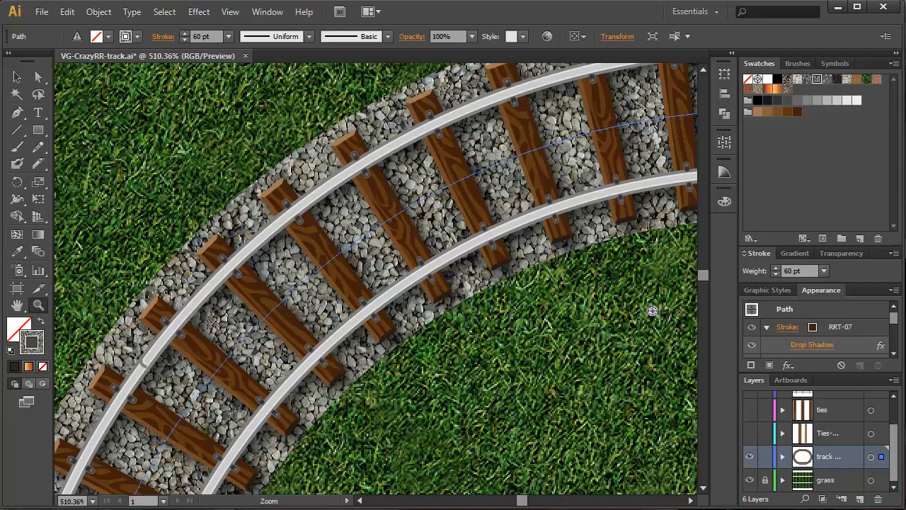
mouse_move(247, 112)
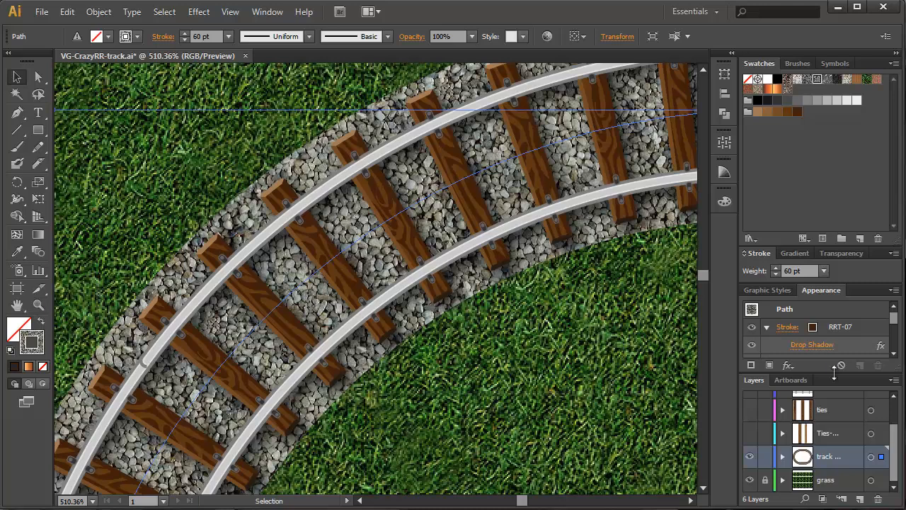
Step: Save the track look as a new graphic style 'crazy track 1', then try a pale pebble style
click(767, 289)
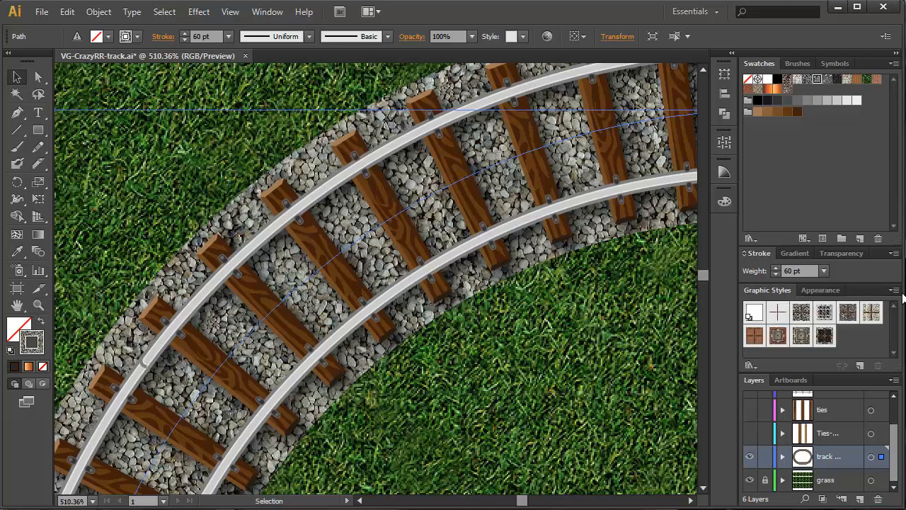
click(894, 290)
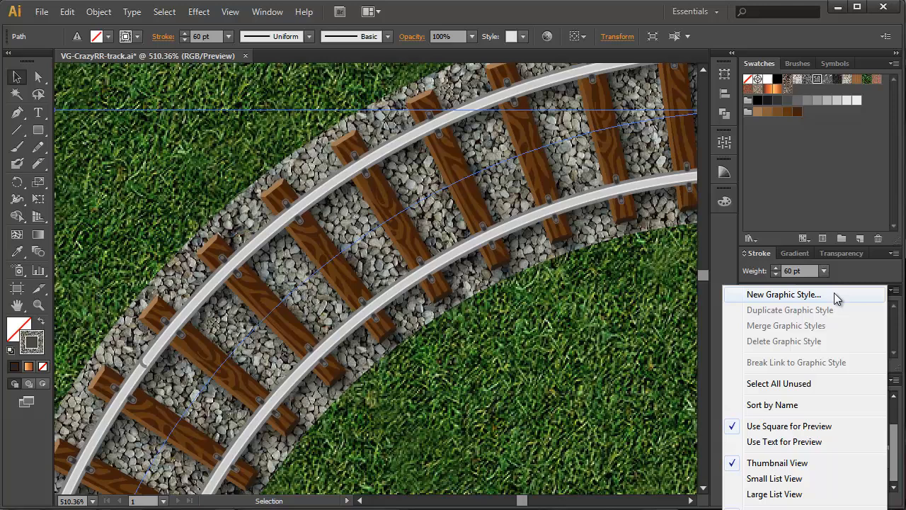
click(783, 294)
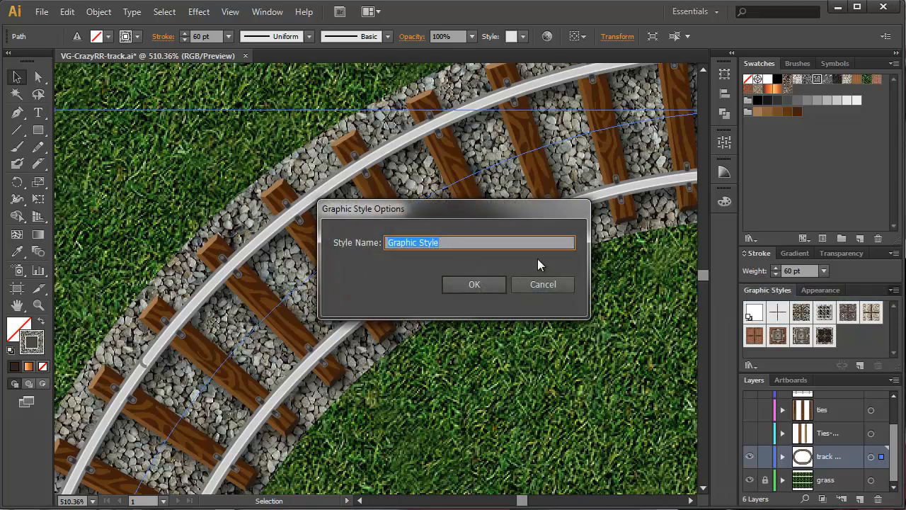
text(crazy t)
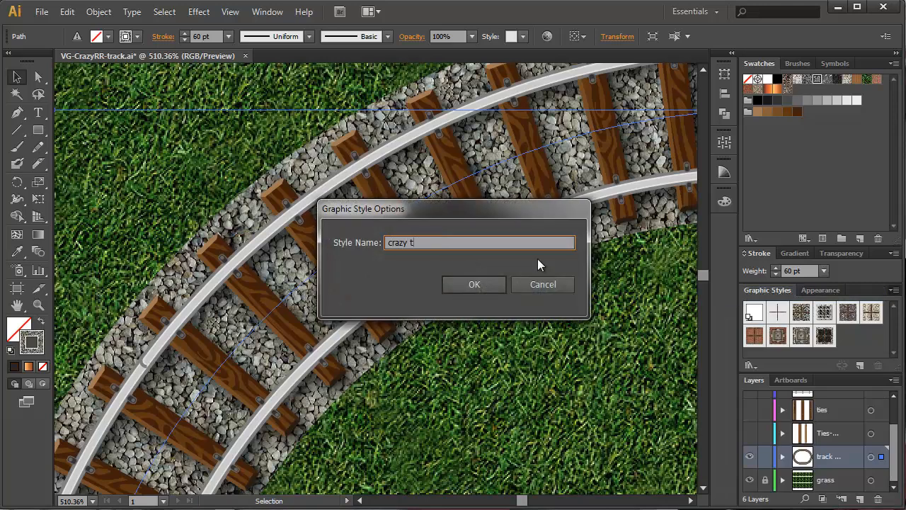
text(rack 1)
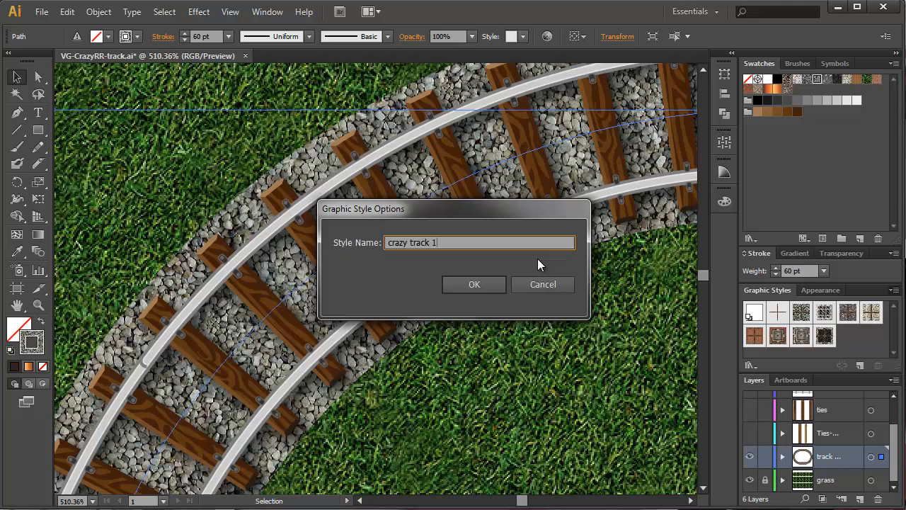
click(474, 284)
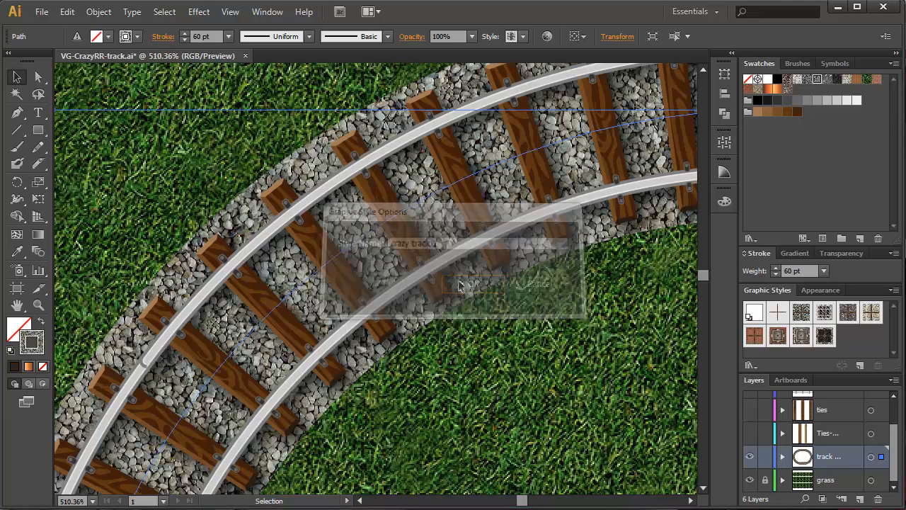
click(475, 283)
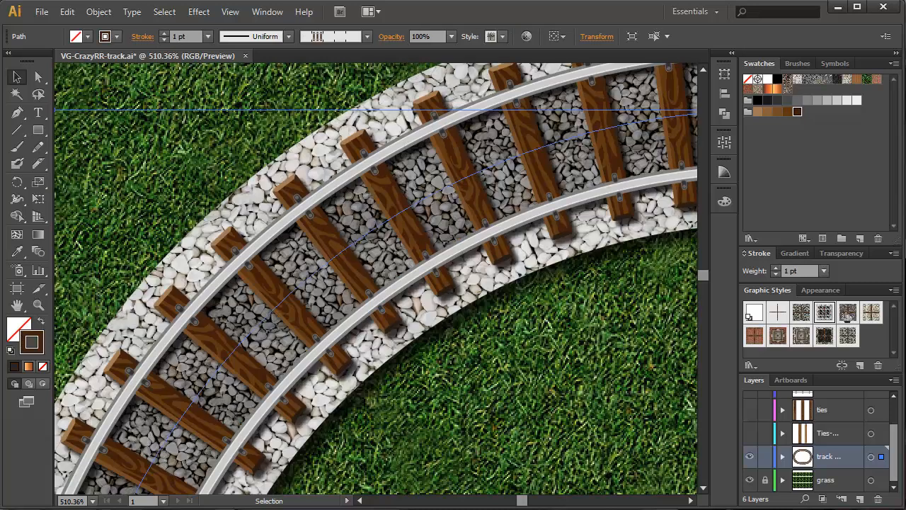
Step: Preview asphalt-gravel, granite, brick and diamond-plate styles, ending on RRT-01 Black-Asphalt
click(871, 311)
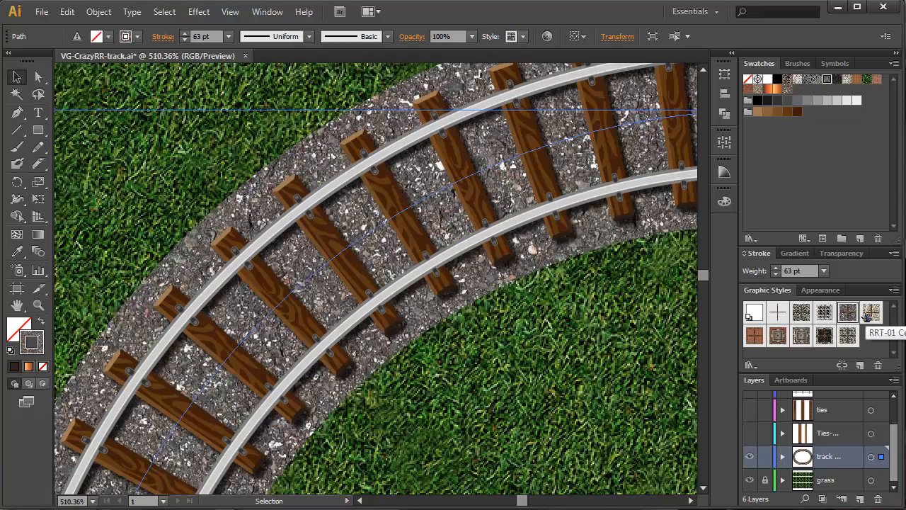
click(754, 337)
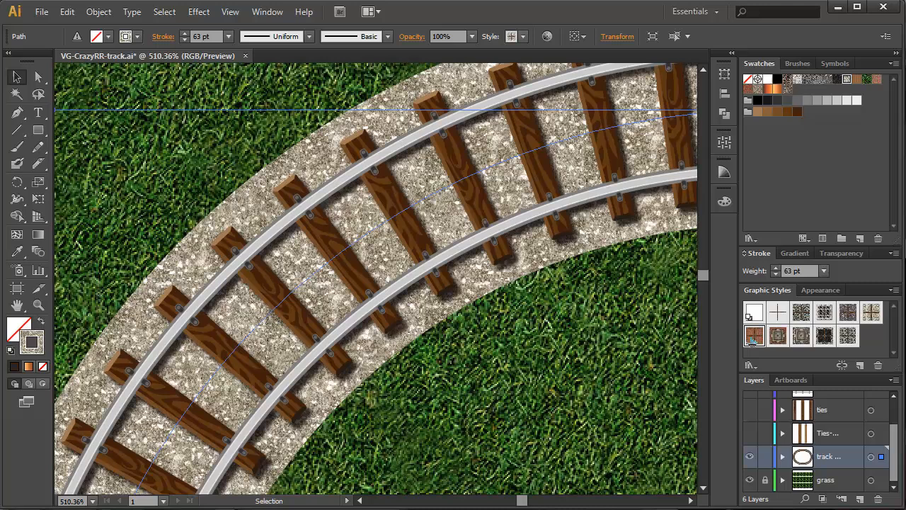
click(777, 335)
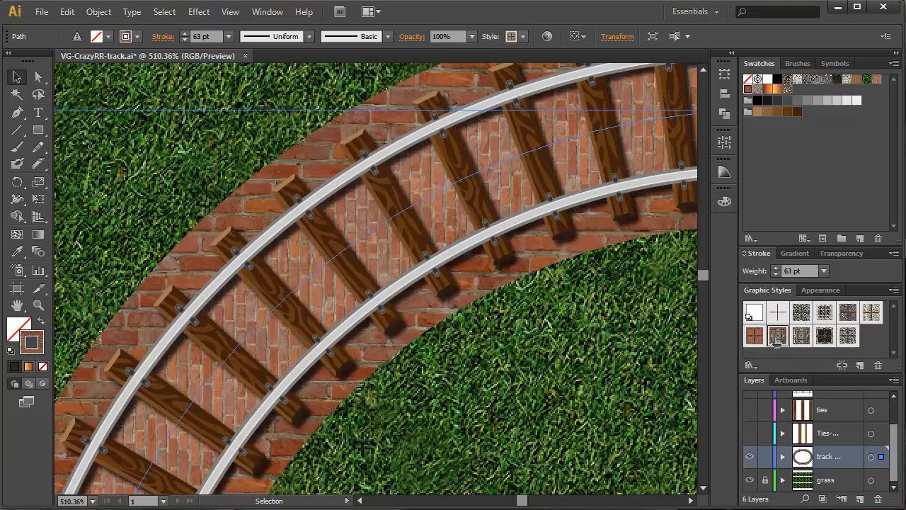
click(802, 336)
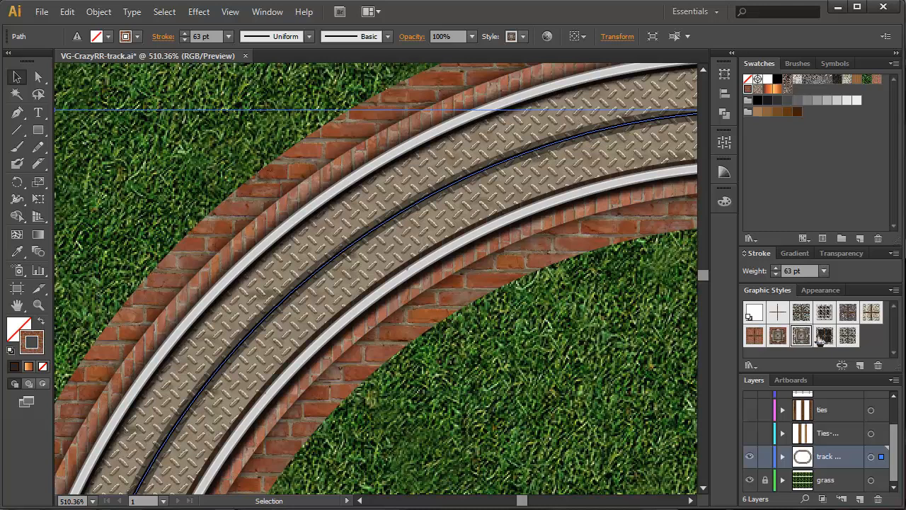
click(824, 336)
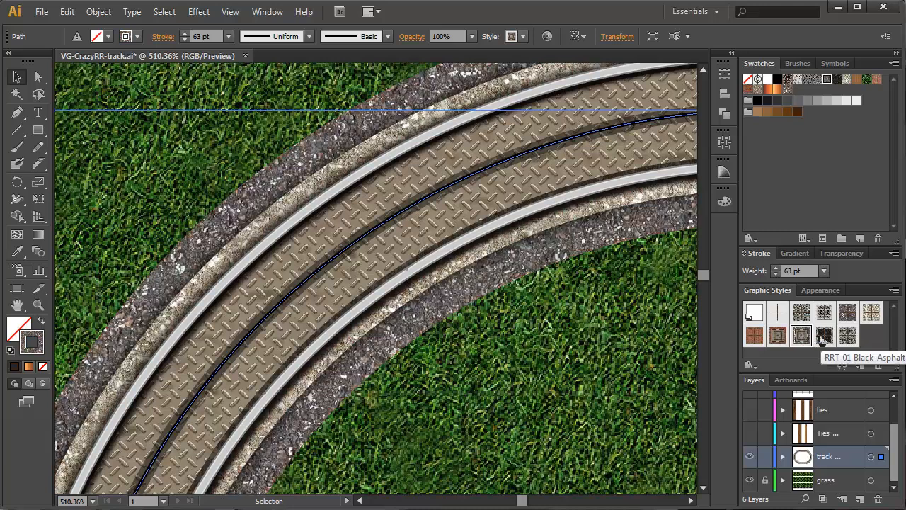